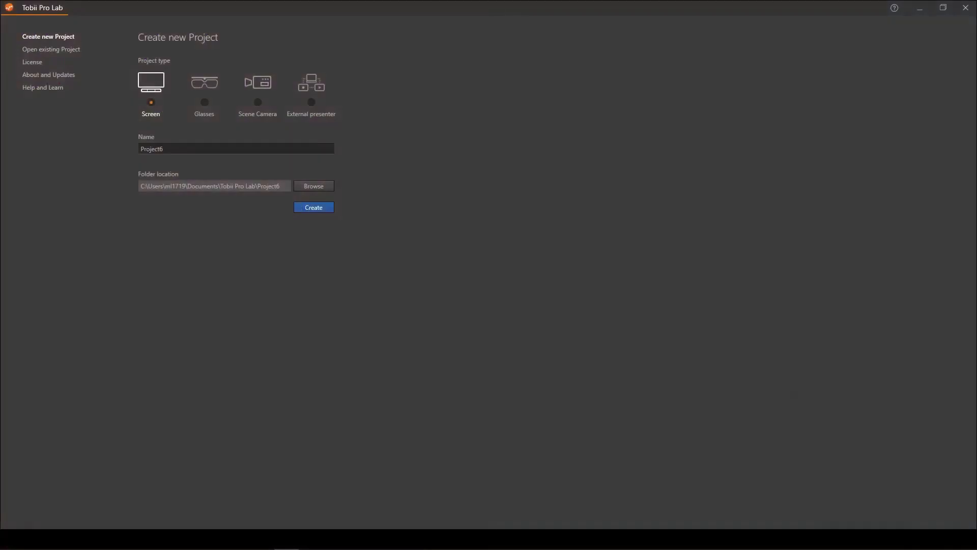
Create a Screen-type project named Project7, opening its empty overview.
{"action": "left_click", "coordinate": [313, 207]}
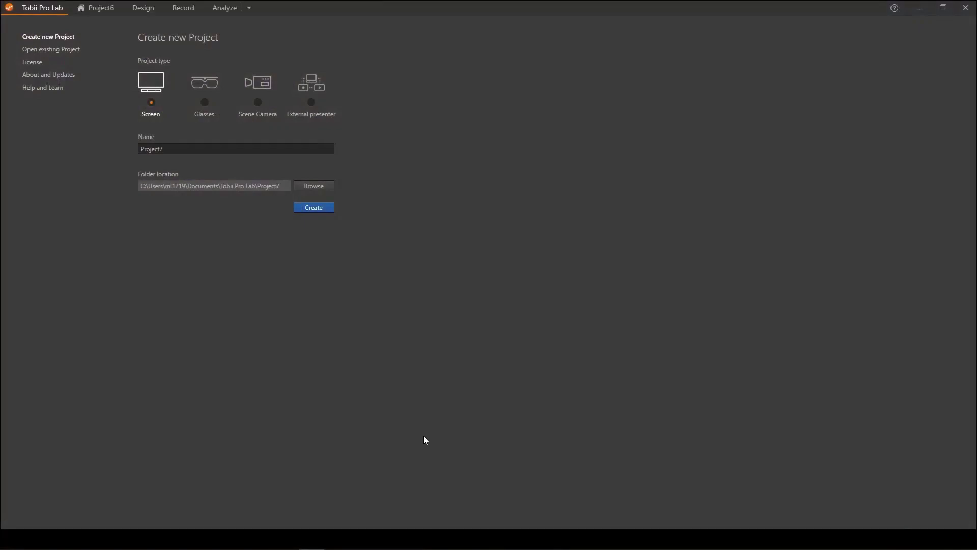
{"action": "mouse_move", "coordinate": [438, 403]}
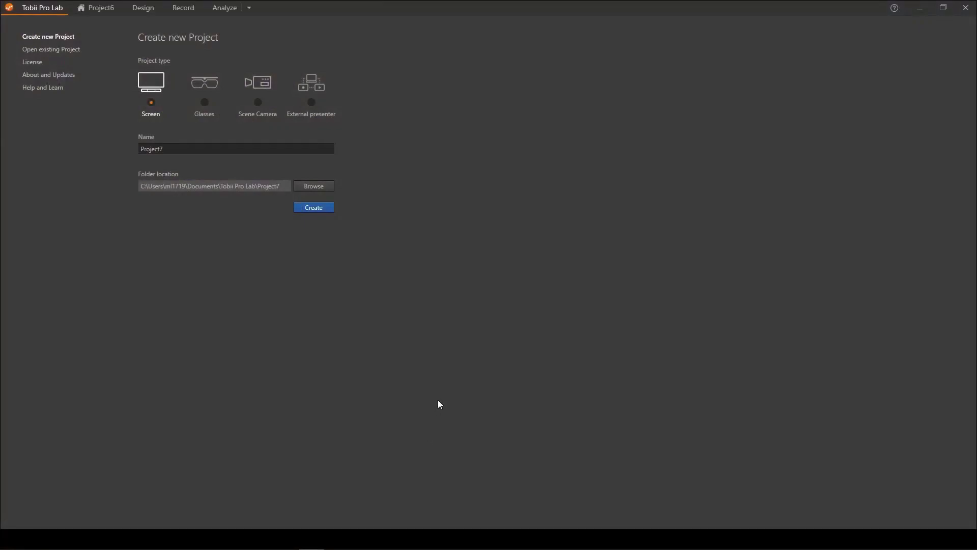
{"action": "mouse_move", "coordinate": [436, 316]}
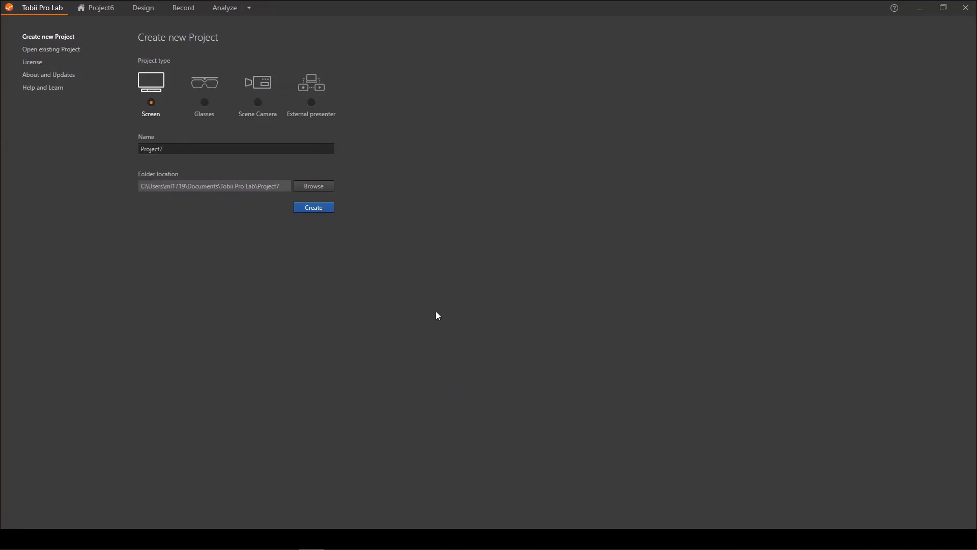
{"action": "mouse_move", "coordinate": [330, 136]}
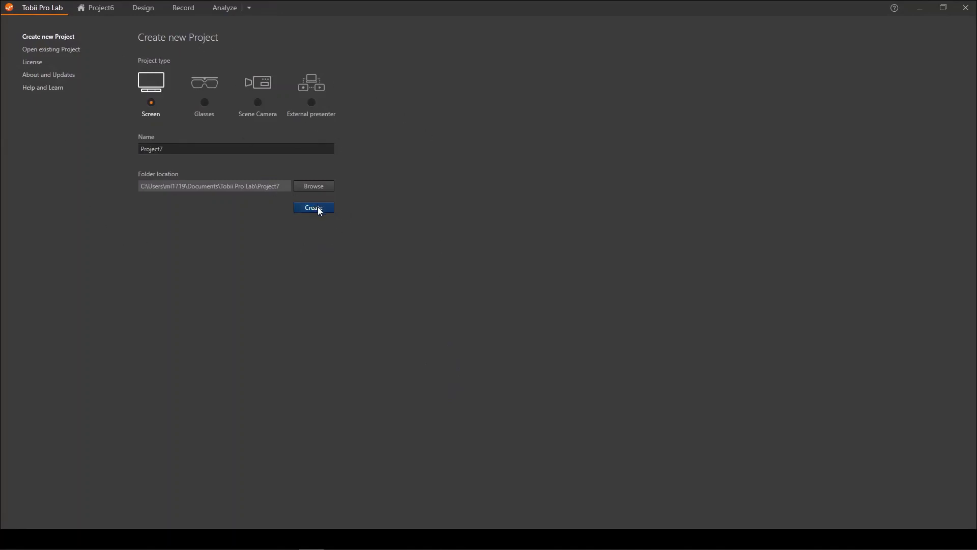
{"action": "left_click", "coordinate": [314, 207]}
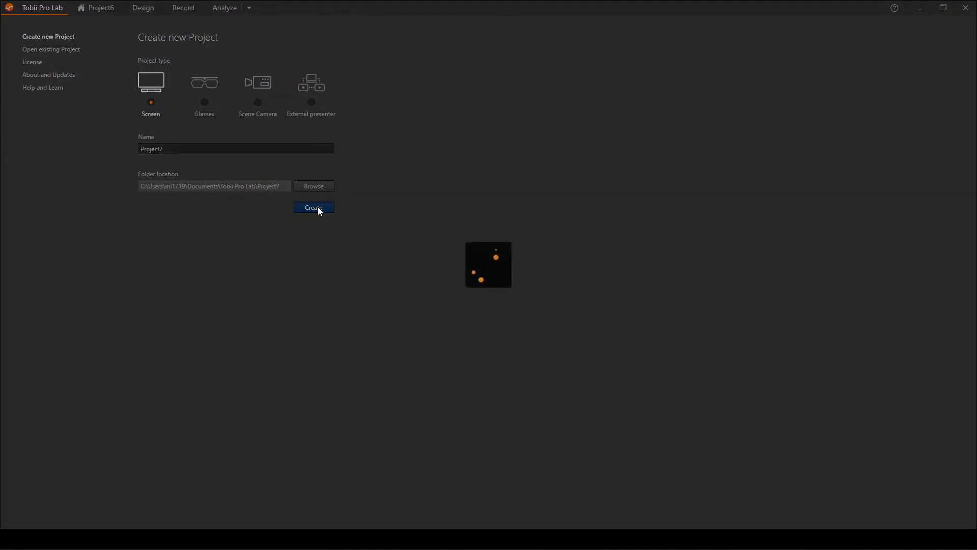
{"action": "left_click", "coordinate": [314, 207]}
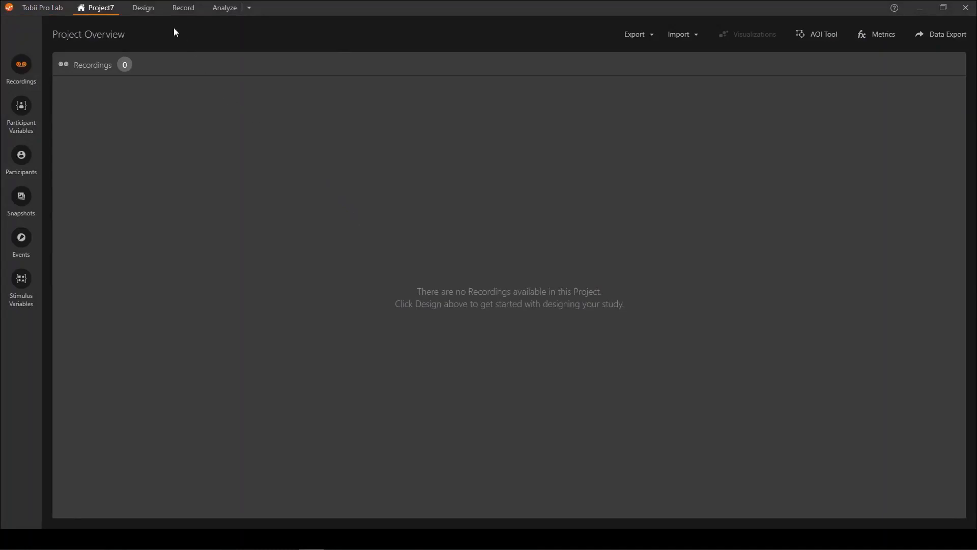
Open the Design workspace to show Timeline1 and its Eyetracker Calibration properties.
{"action": "left_click", "coordinate": [143, 7]}
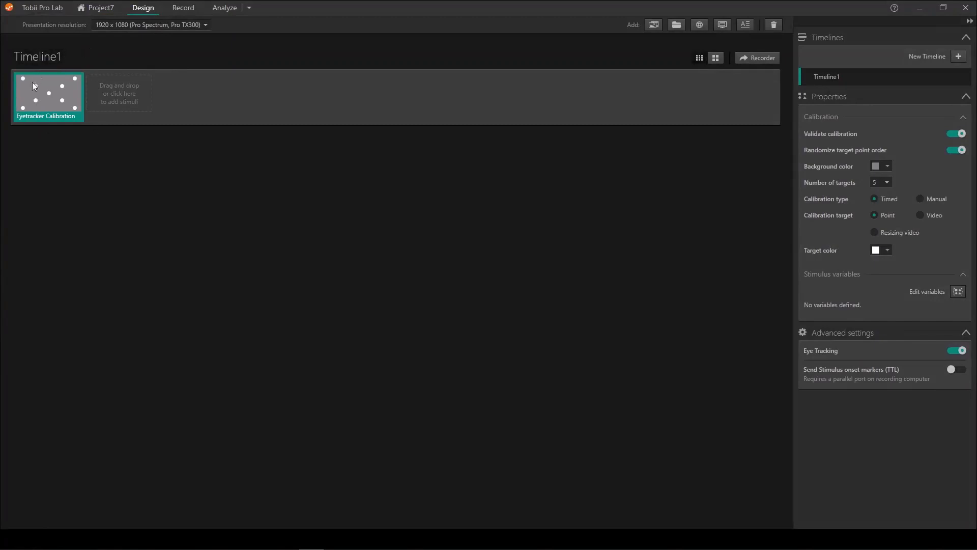
{"action": "mouse_move", "coordinate": [73, 125]}
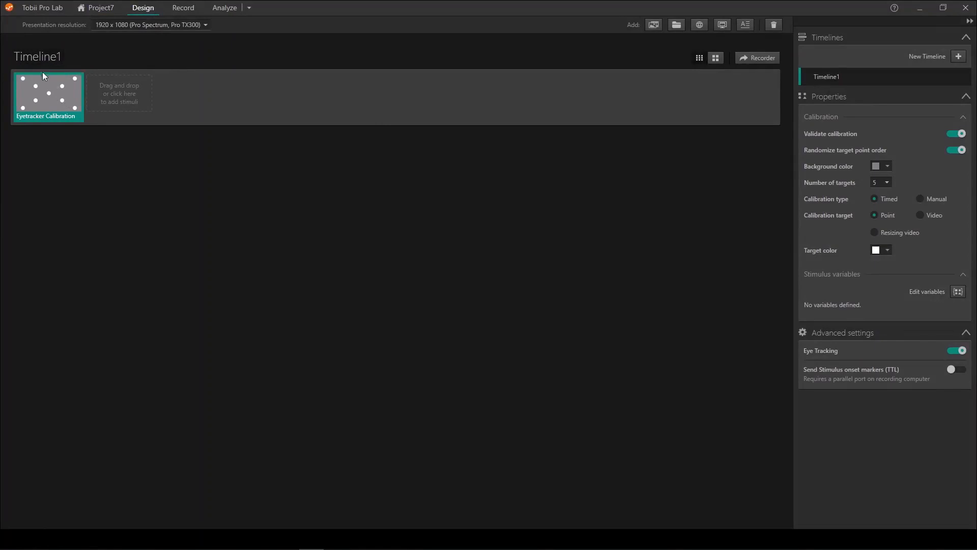
{"action": "mouse_move", "coordinate": [97, 134]}
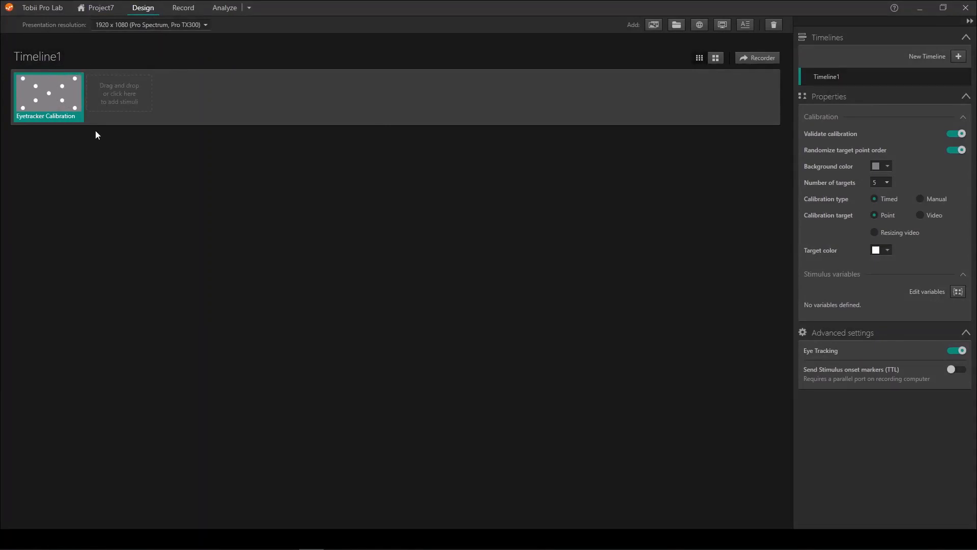
{"action": "mouse_move", "coordinate": [194, 204]}
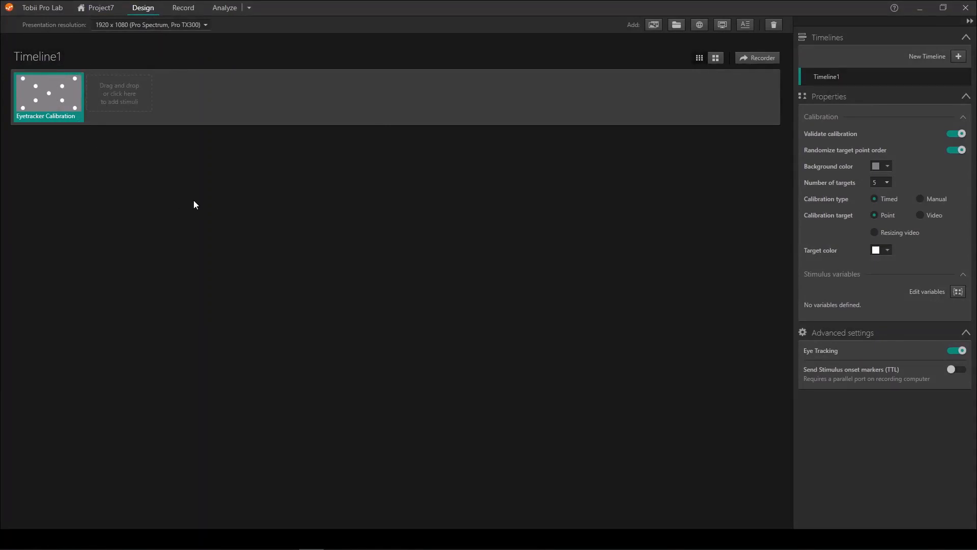
{"action": "mouse_move", "coordinate": [794, 165]}
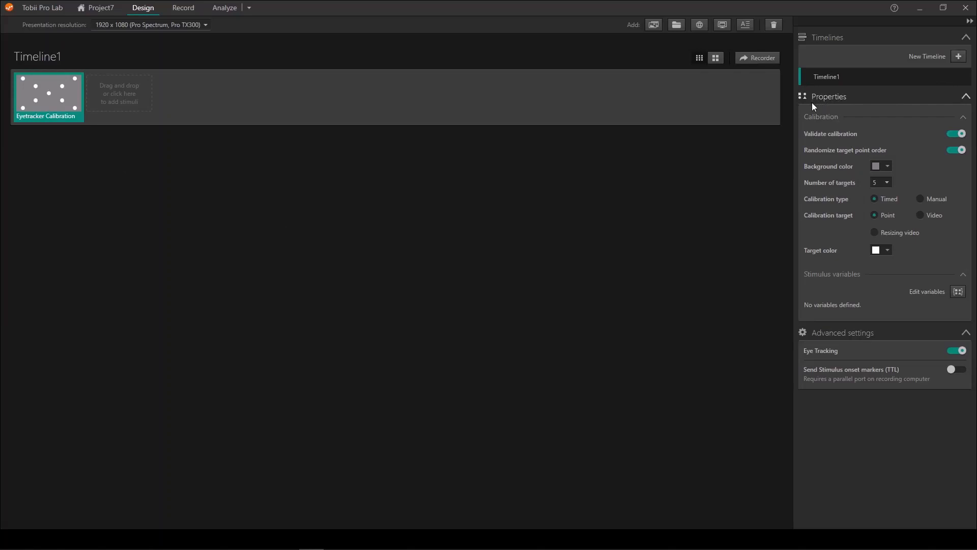
{"action": "mouse_move", "coordinate": [828, 218]}
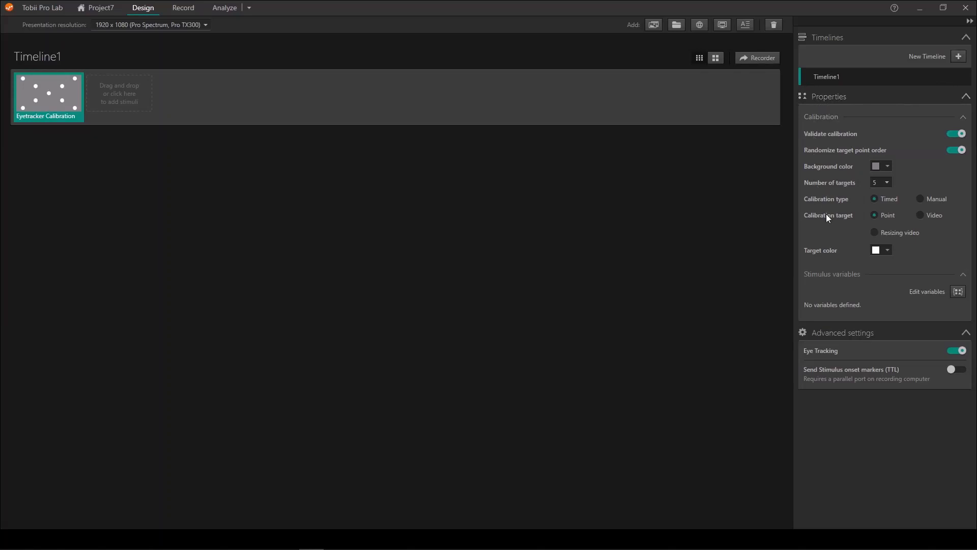
{"action": "mouse_move", "coordinate": [838, 219]}
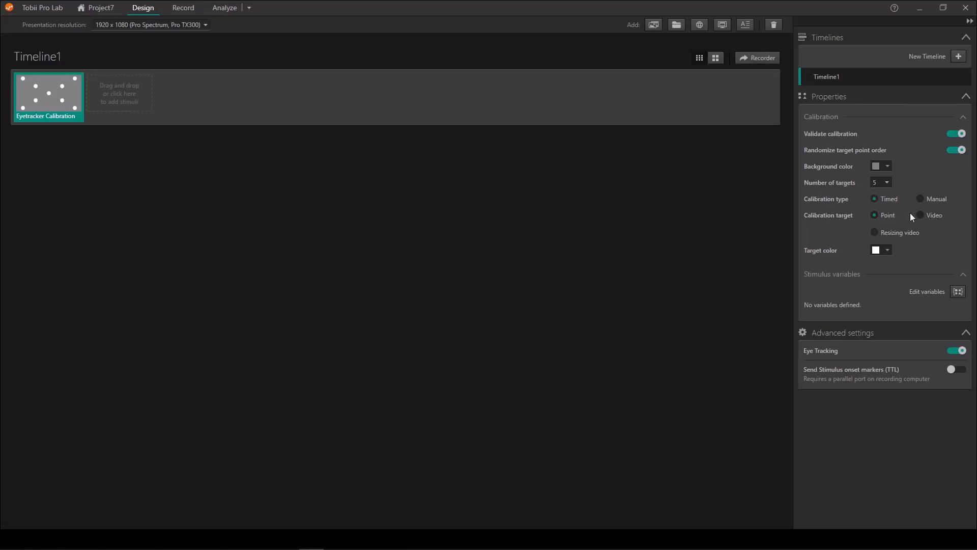
{"action": "mouse_move", "coordinate": [875, 212]}
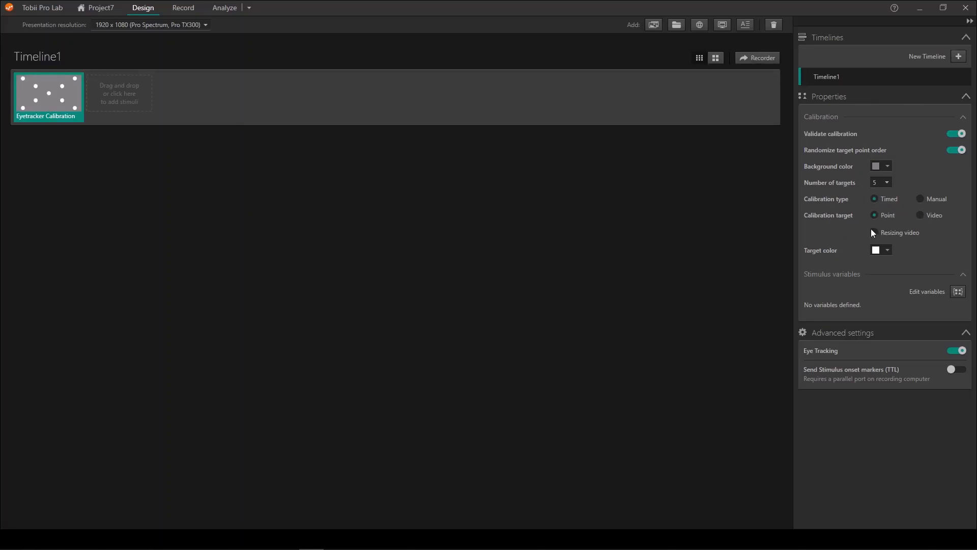
{"action": "mouse_move", "coordinate": [871, 230]}
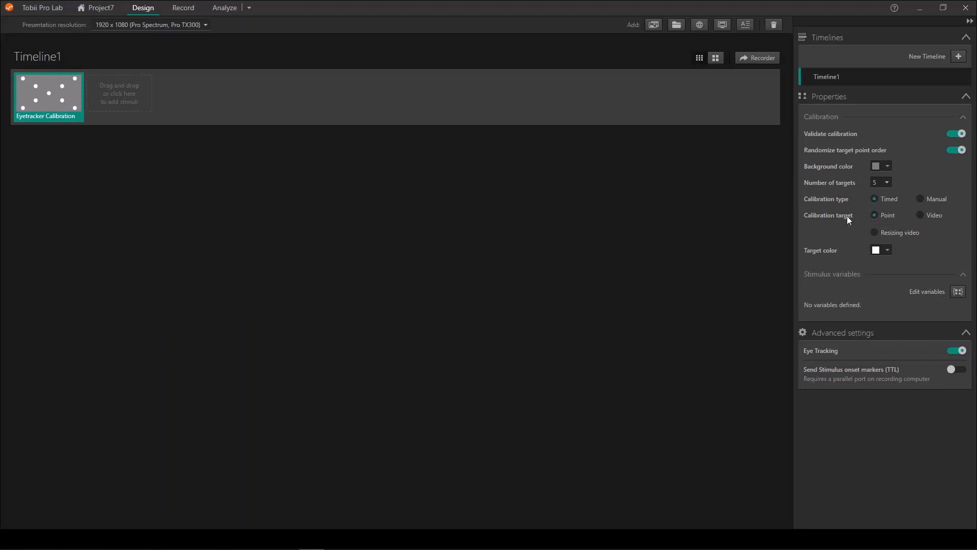
{"action": "mouse_move", "coordinate": [875, 233]}
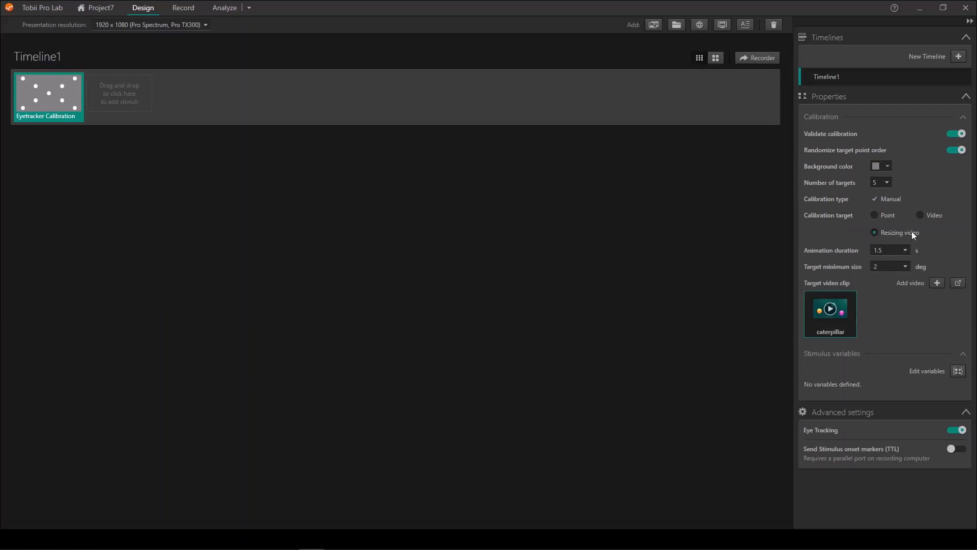
{"action": "mouse_move", "coordinate": [902, 236]}
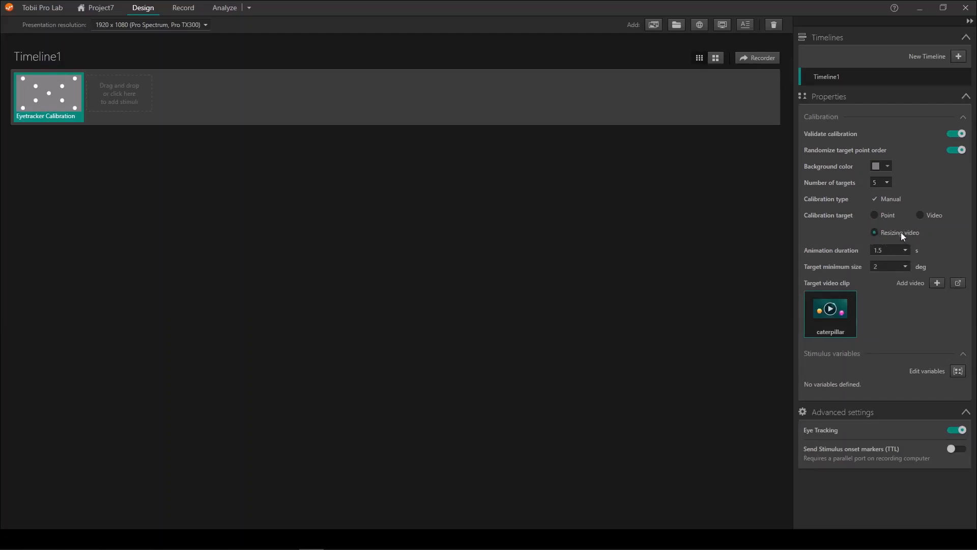
{"action": "mouse_move", "coordinate": [842, 260]}
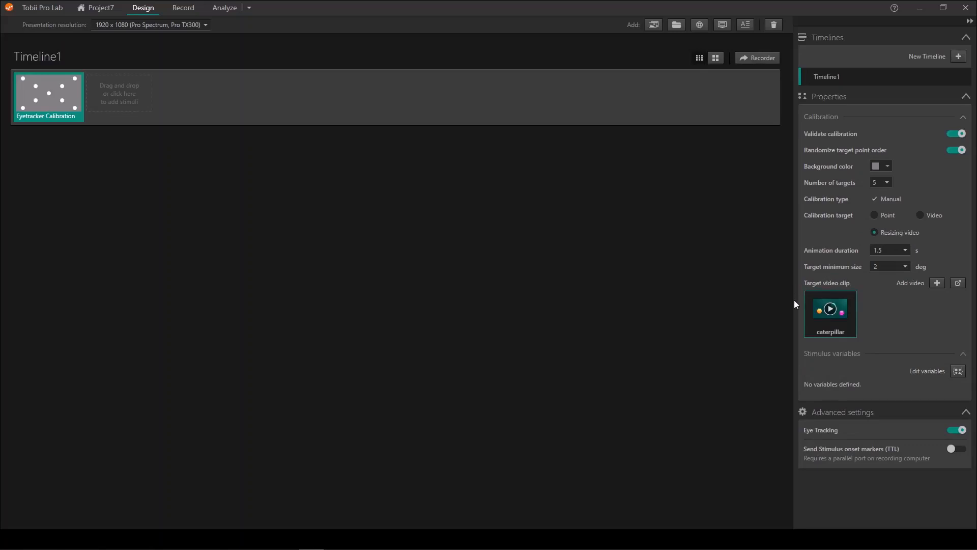
{"action": "mouse_move", "coordinate": [871, 307]}
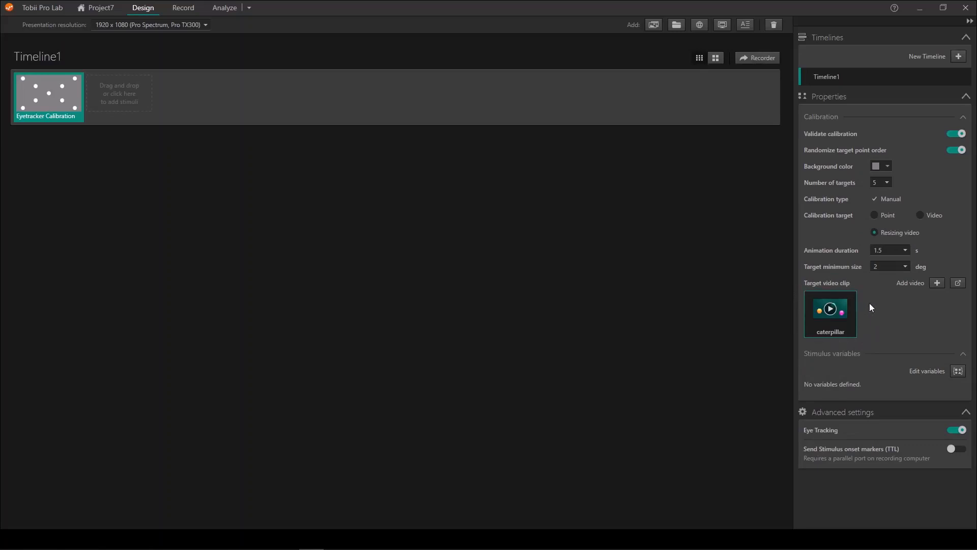
{"action": "mouse_move", "coordinate": [870, 306]}
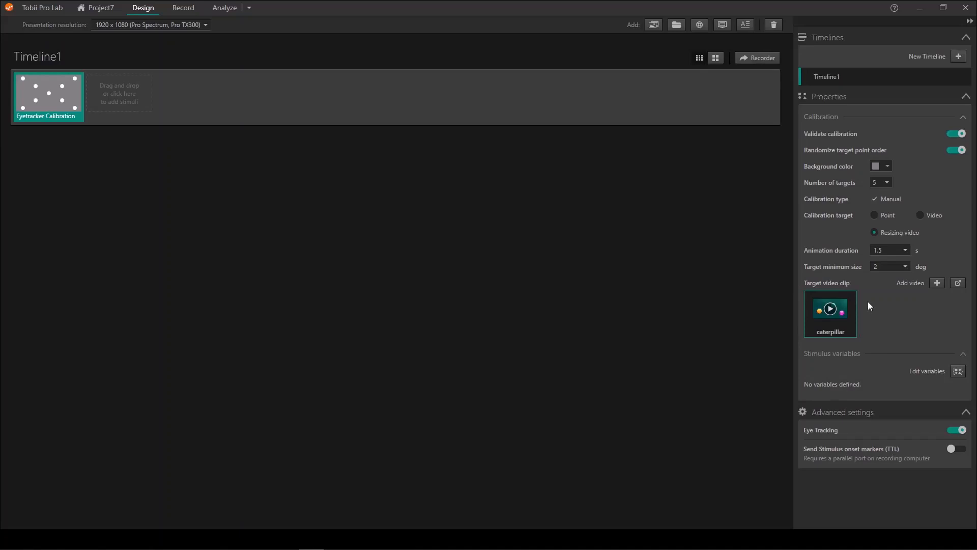
{"action": "mouse_move", "coordinate": [841, 279]}
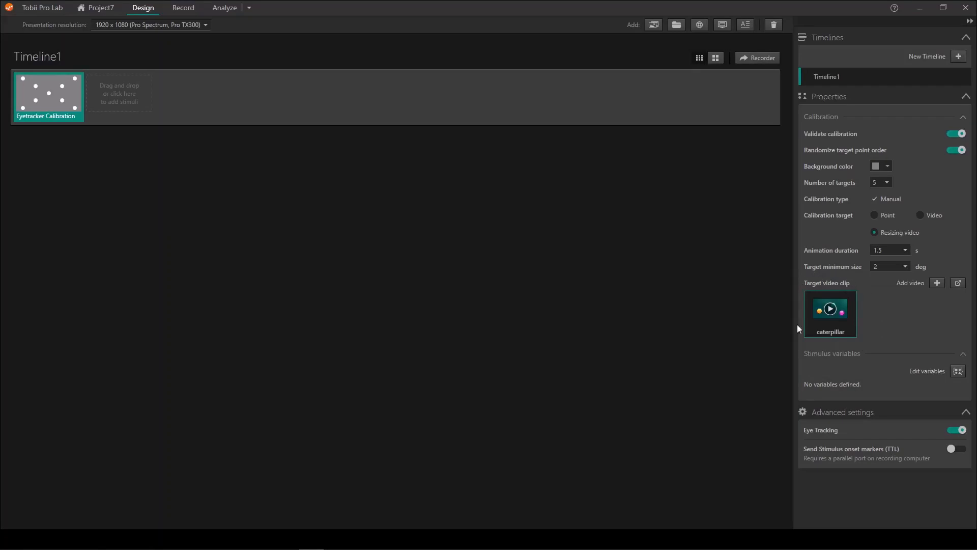
{"action": "mouse_move", "coordinate": [846, 282]}
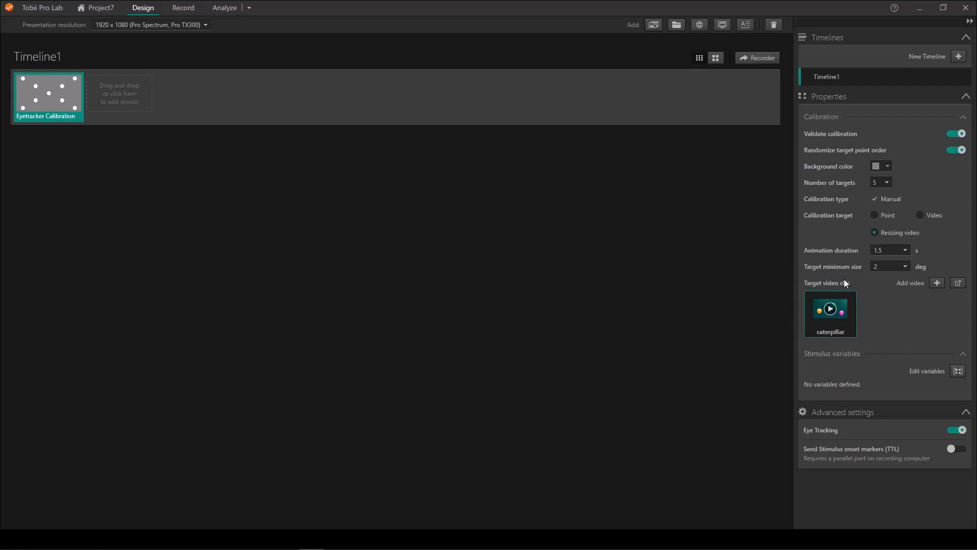
{"action": "mouse_move", "coordinate": [793, 281]}
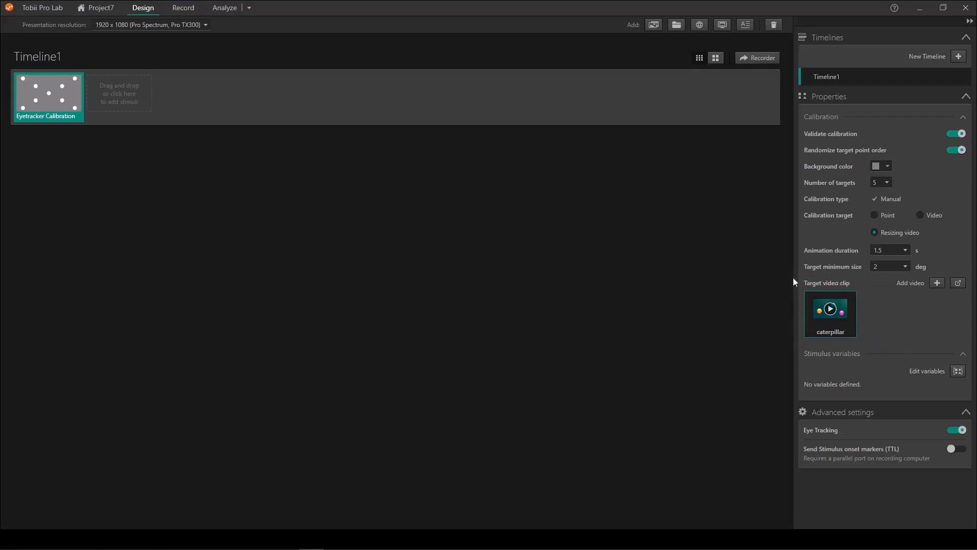
{"action": "mouse_move", "coordinate": [865, 333]}
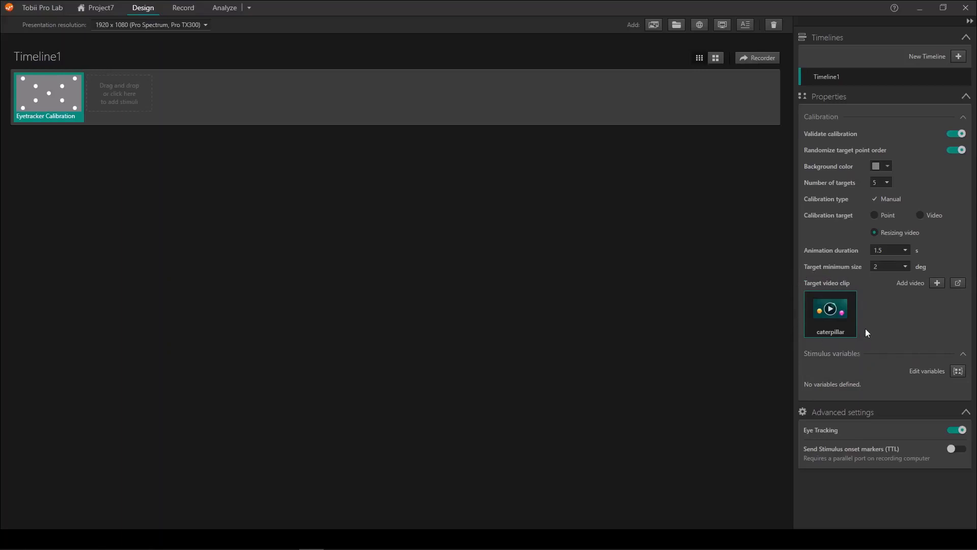
{"action": "mouse_move", "coordinate": [812, 200]}
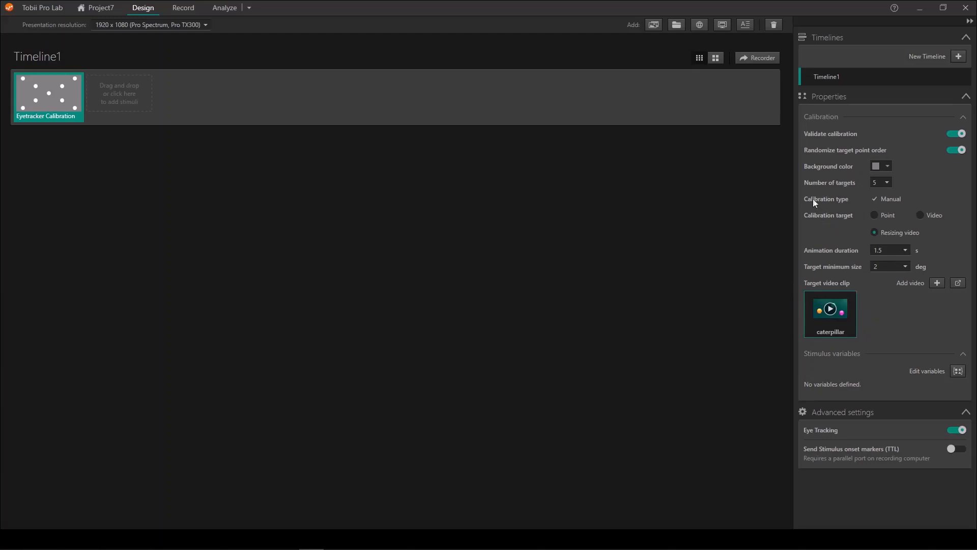
{"action": "mouse_move", "coordinate": [894, 186]}
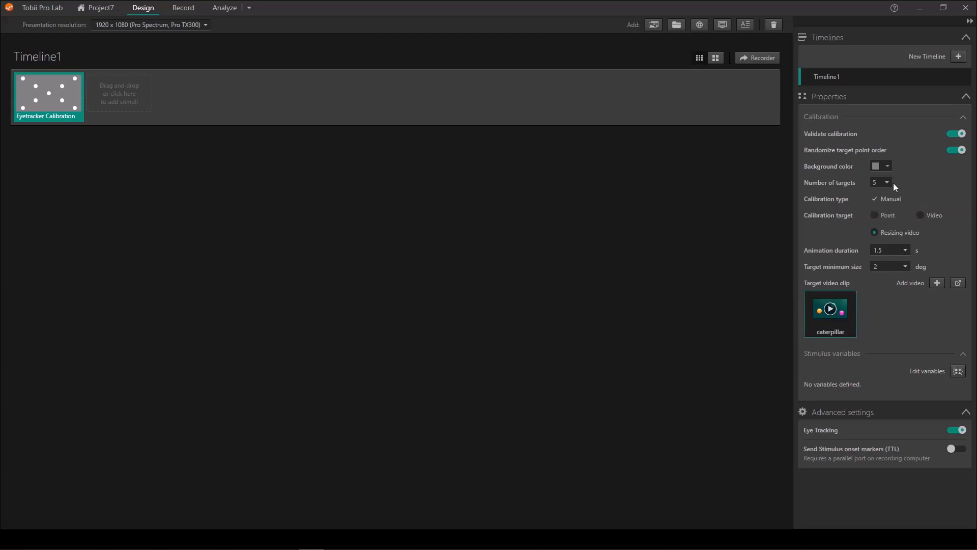
Set the Eyetracker Calibration's Number of targets to 2.
{"action": "left_click", "coordinate": [881, 182]}
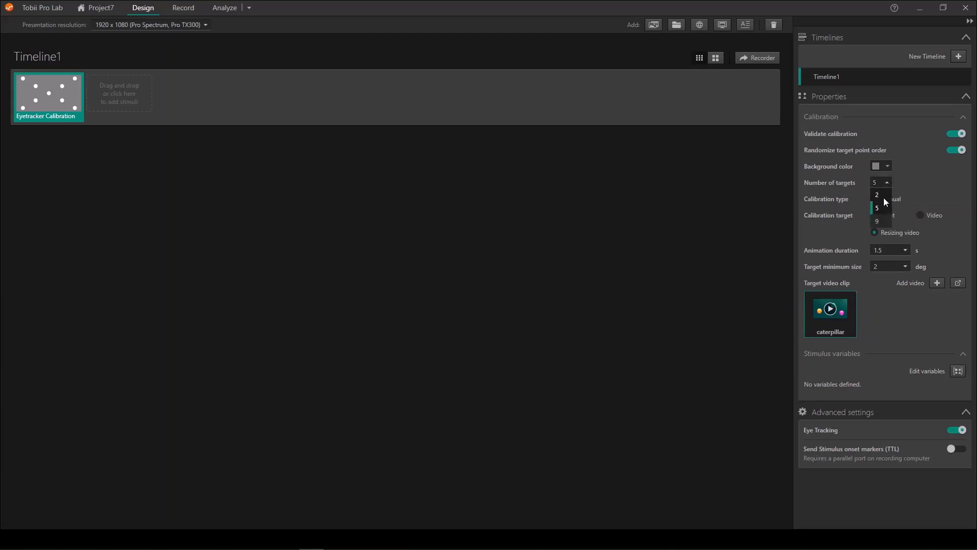
{"action": "mouse_move", "coordinate": [881, 194]}
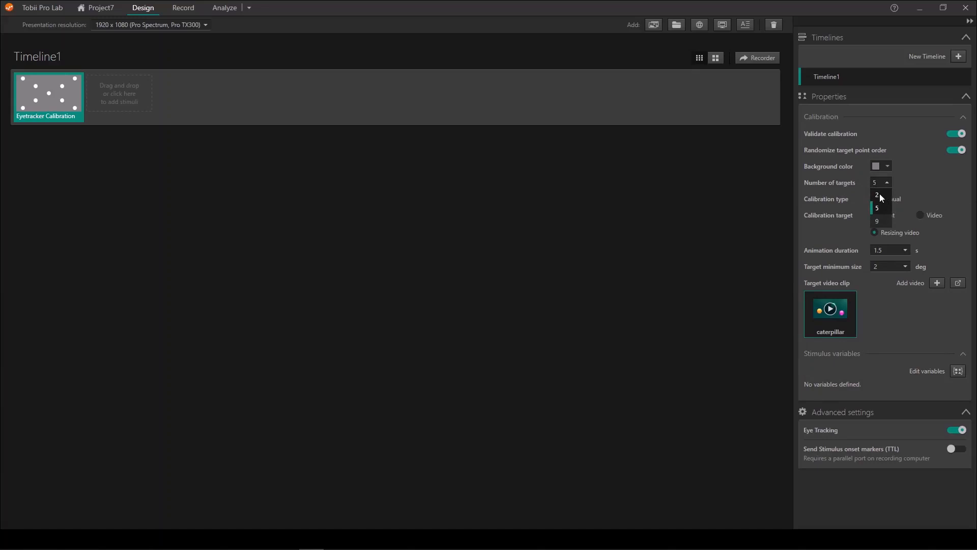
{"action": "left_click", "coordinate": [876, 195]}
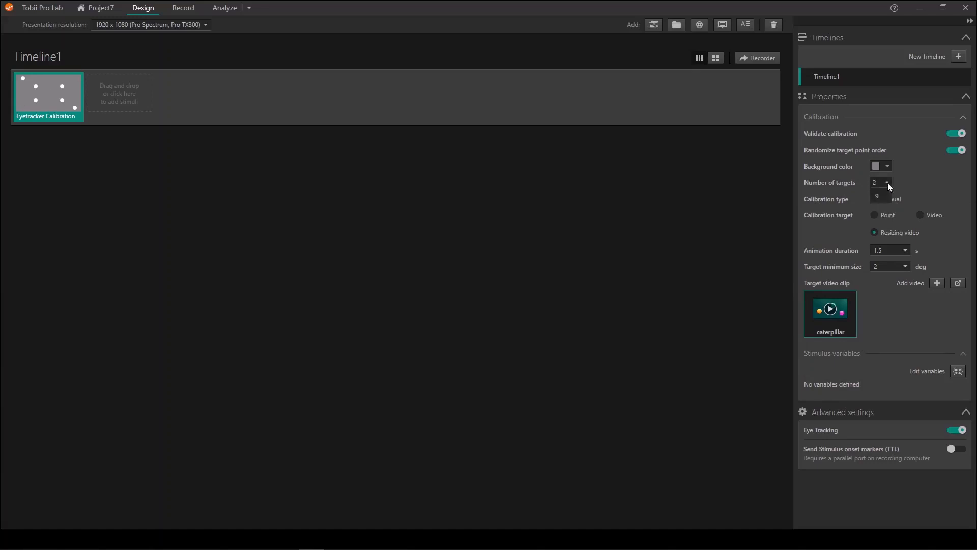
{"action": "left_click", "coordinate": [883, 183]}
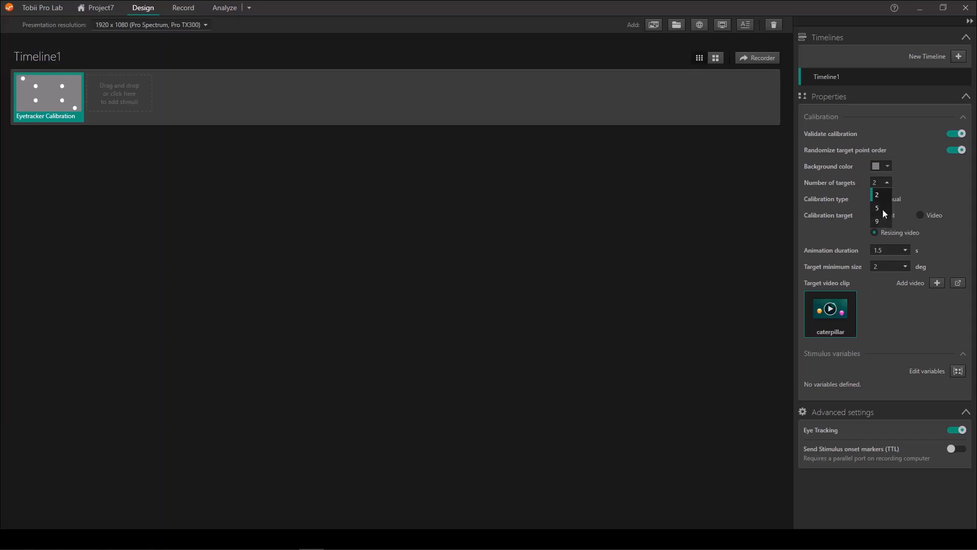
{"action": "left_click", "coordinate": [876, 194]}
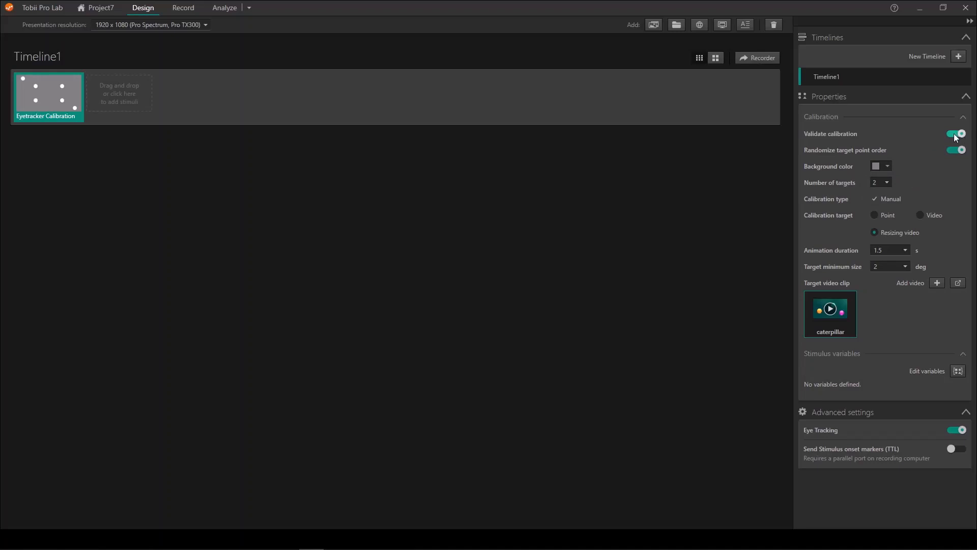
Switch Validate calibration off and accept the warning with OK.
{"action": "left_click", "coordinate": [955, 133]}
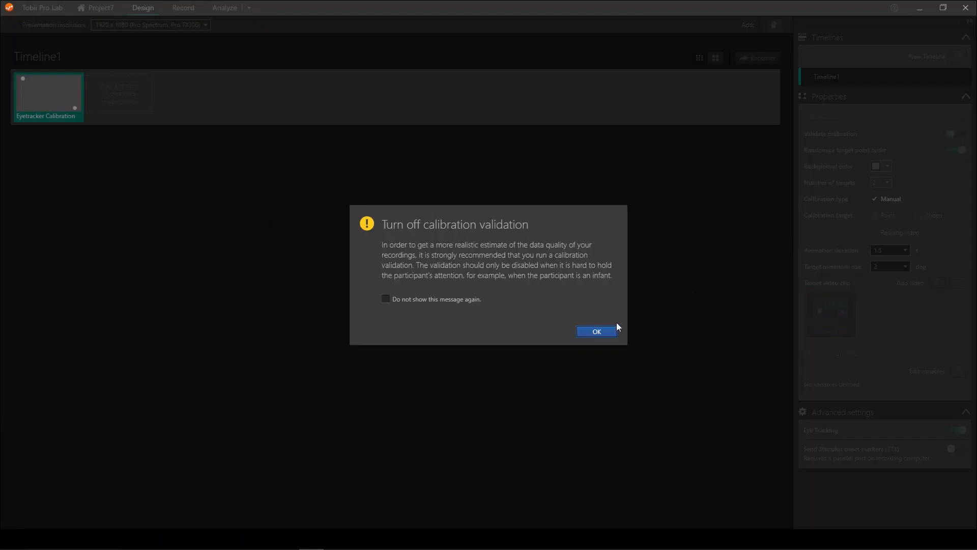
{"action": "left_click", "coordinate": [595, 330]}
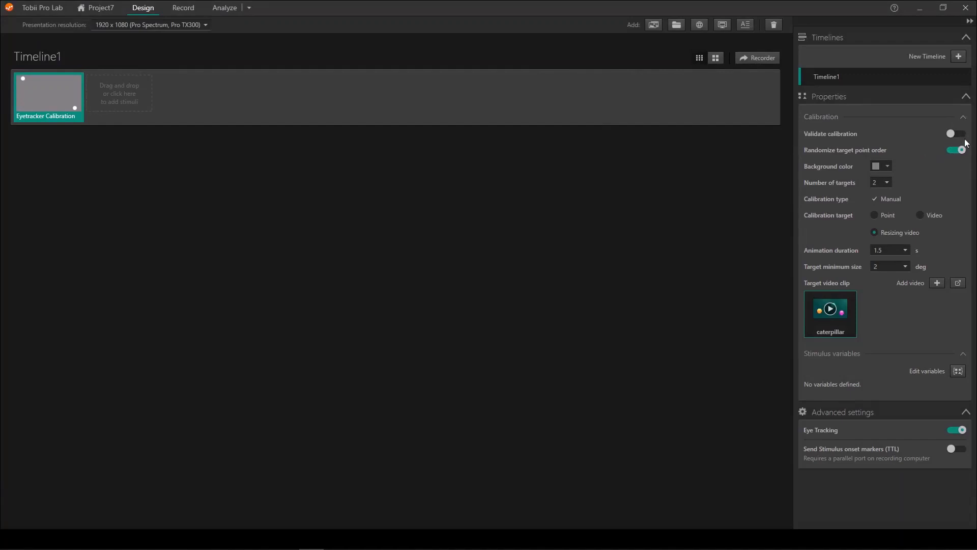
{"action": "mouse_move", "coordinate": [916, 145]}
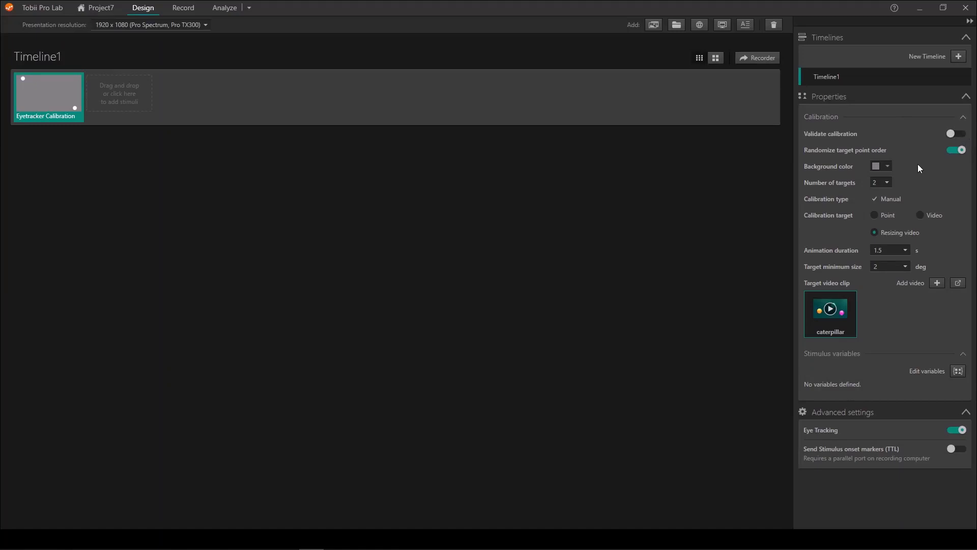
{"action": "mouse_move", "coordinate": [922, 173]}
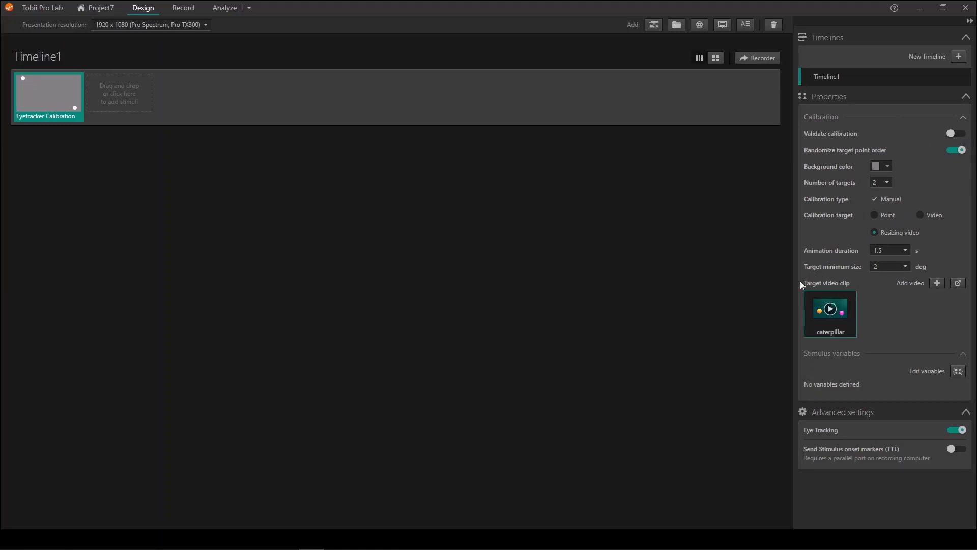
{"action": "mouse_move", "coordinate": [868, 298]}
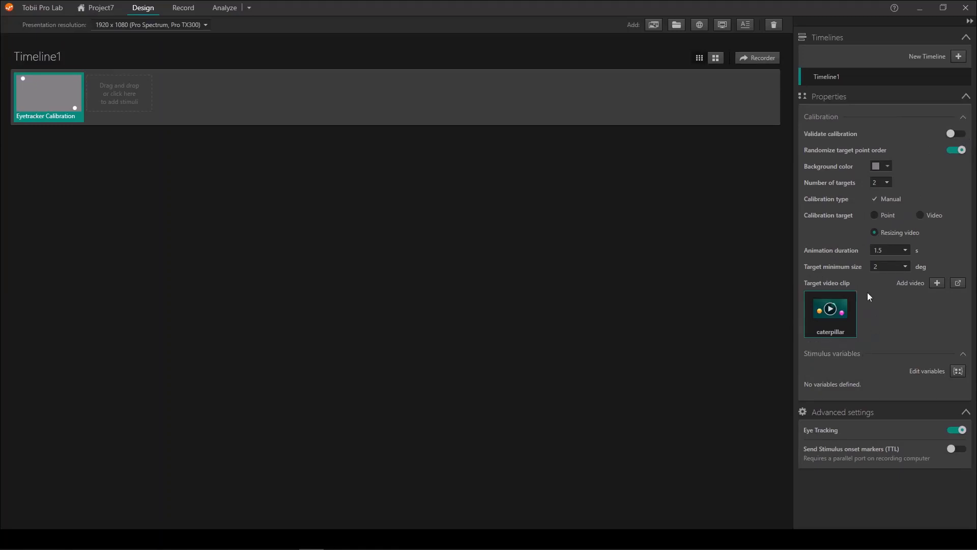
{"action": "mouse_move", "coordinate": [889, 287]}
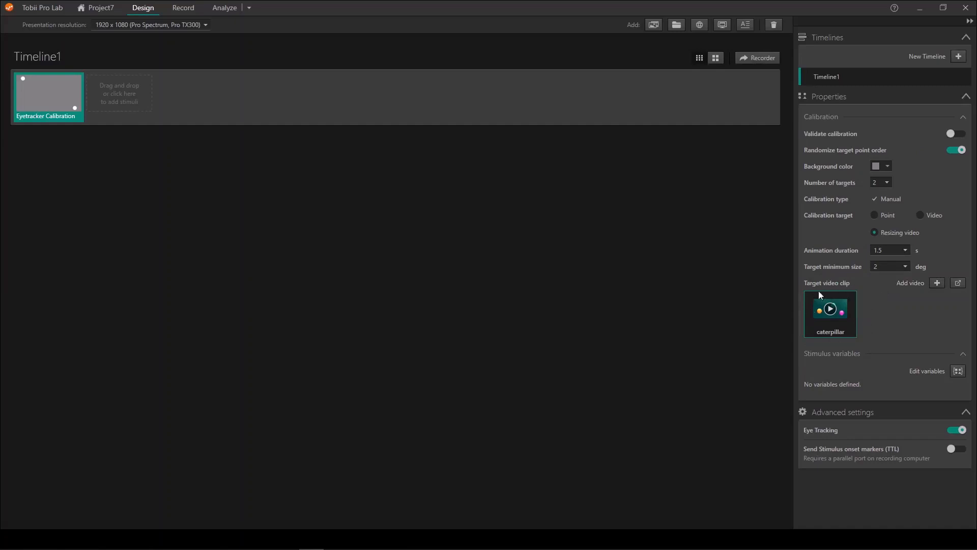
{"action": "mouse_move", "coordinate": [855, 298]}
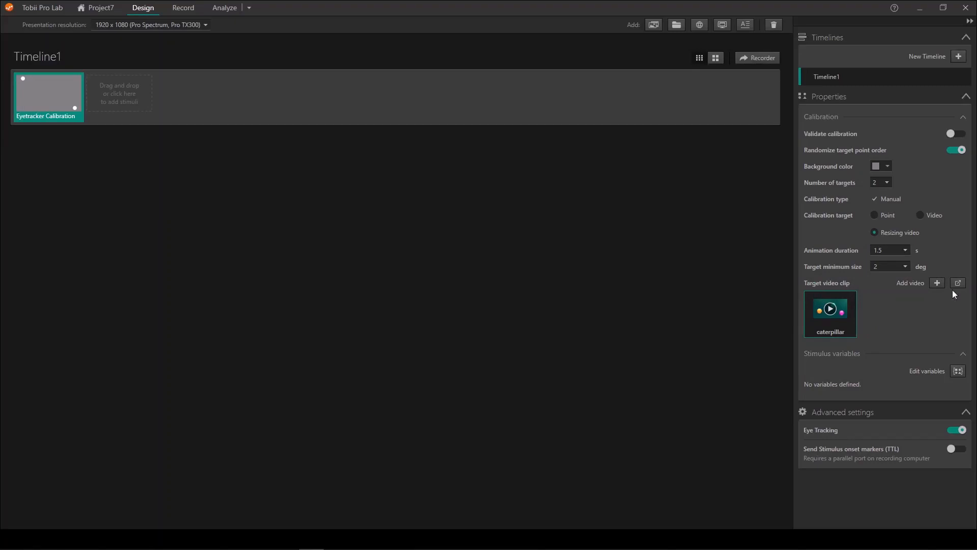
{"action": "mouse_move", "coordinate": [957, 283]}
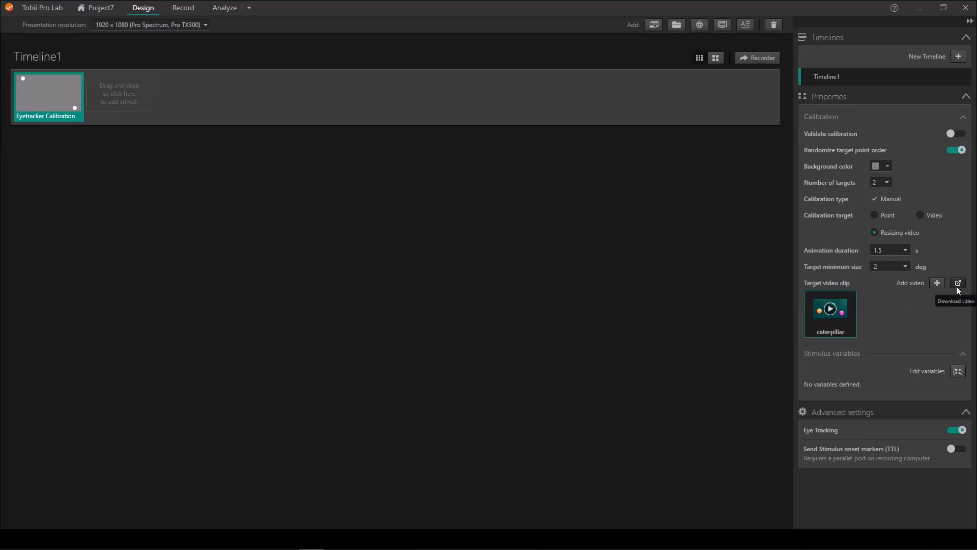
{"action": "mouse_move", "coordinate": [936, 283]}
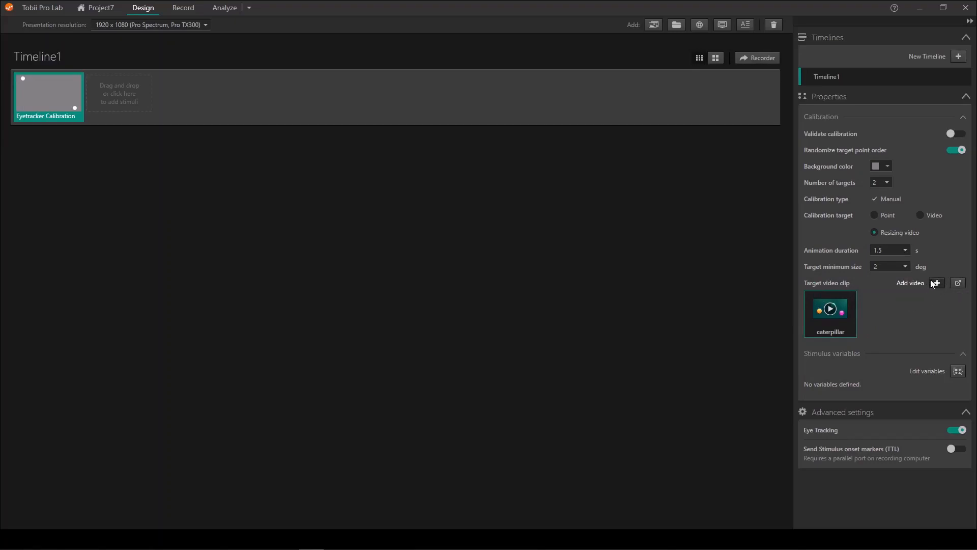
{"action": "mouse_move", "coordinate": [934, 292]}
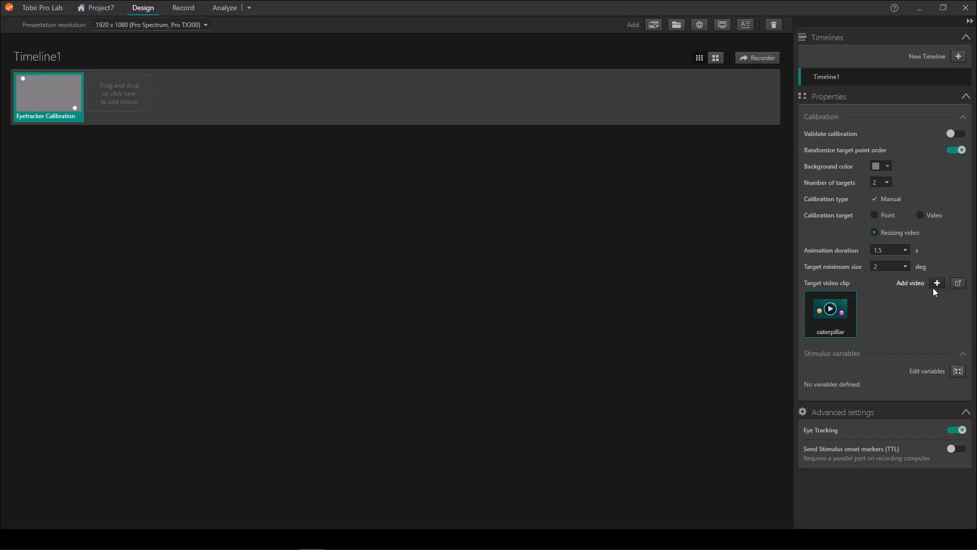
{"action": "mouse_move", "coordinate": [857, 250]}
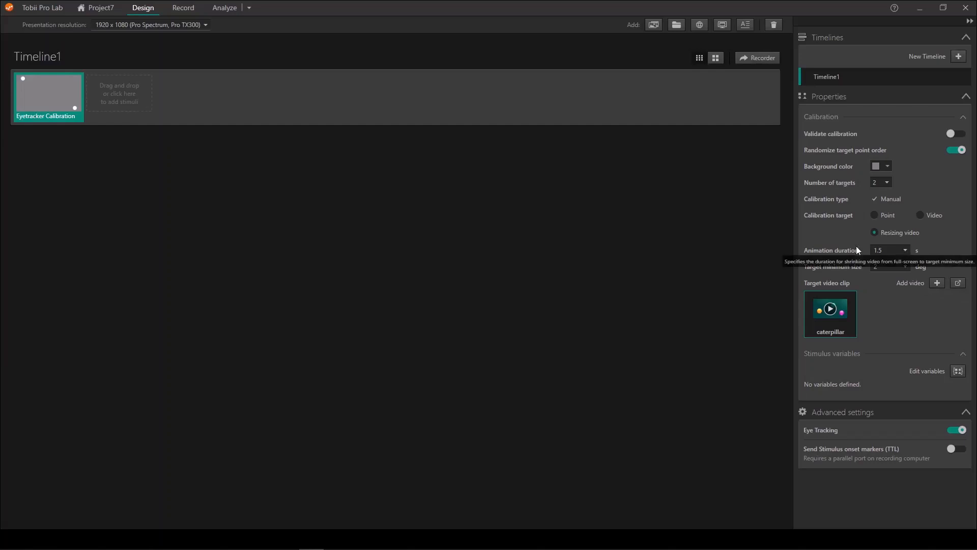
{"action": "mouse_move", "coordinate": [906, 257]}
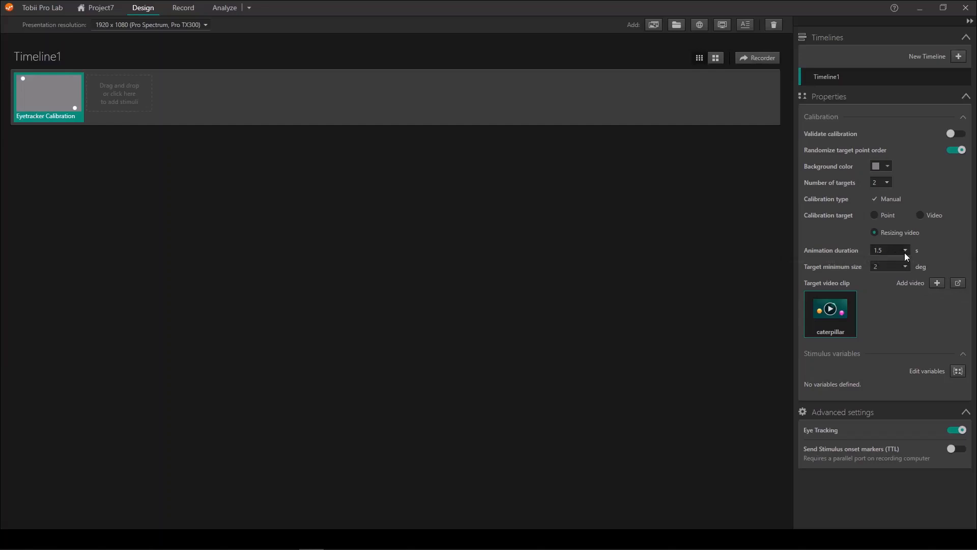
{"action": "left_click", "coordinate": [904, 250]}
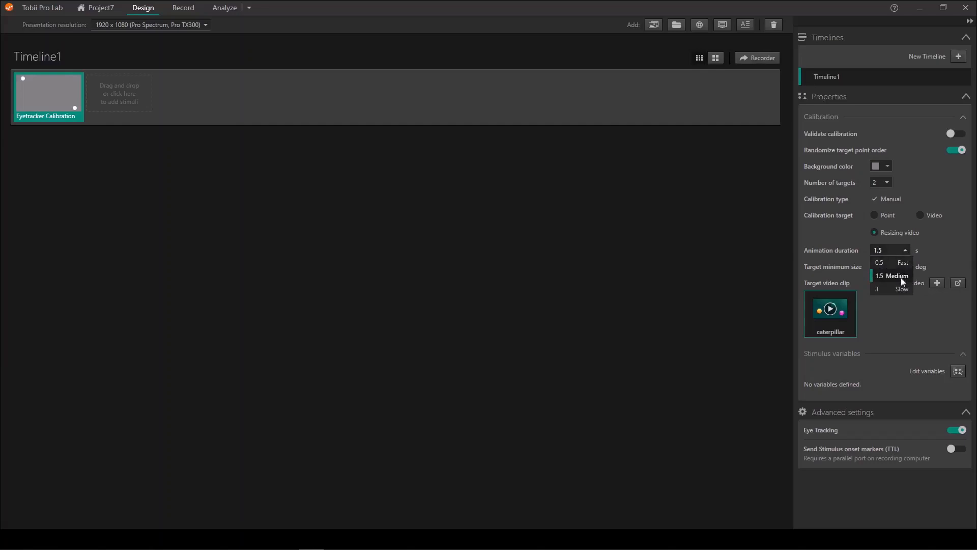
{"action": "mouse_move", "coordinate": [894, 261]}
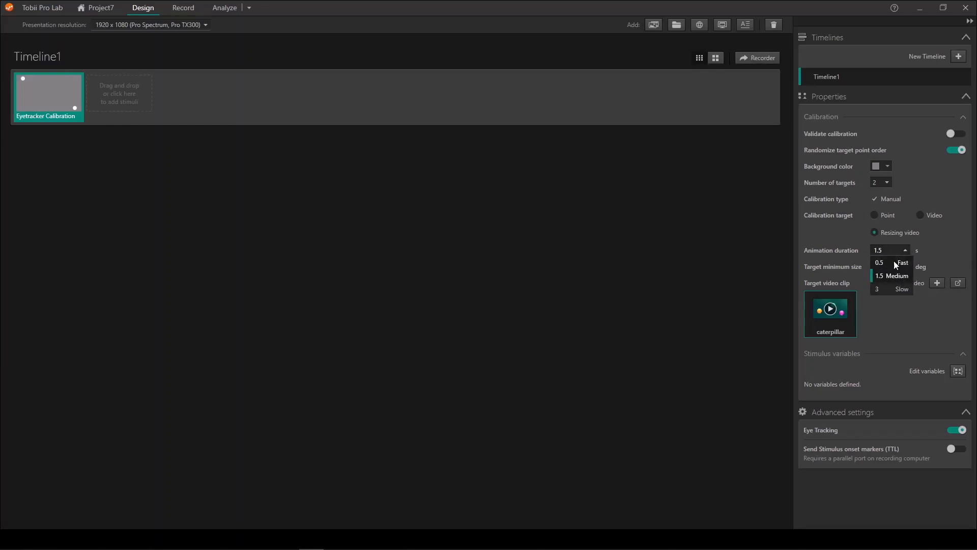
{"action": "mouse_move", "coordinate": [892, 289]}
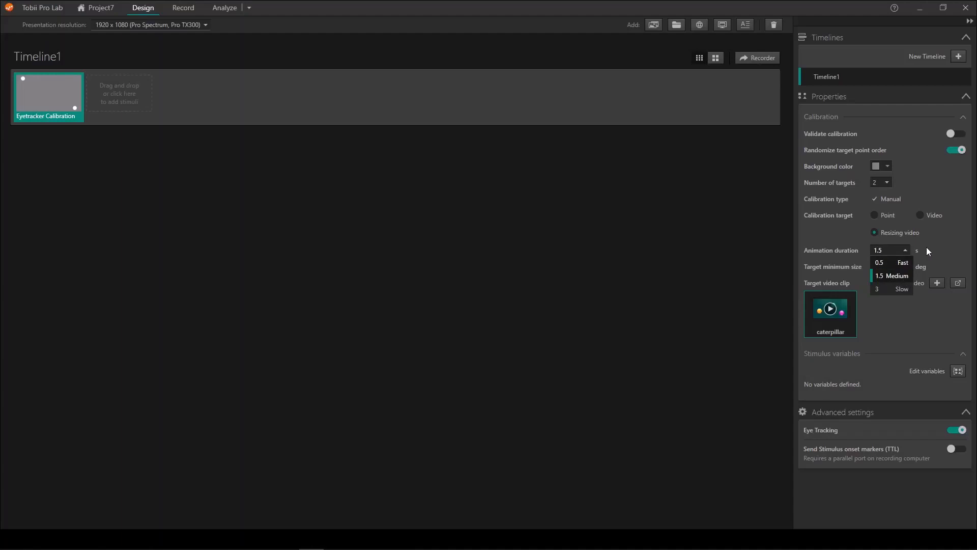
{"action": "left_click", "coordinate": [880, 275]}
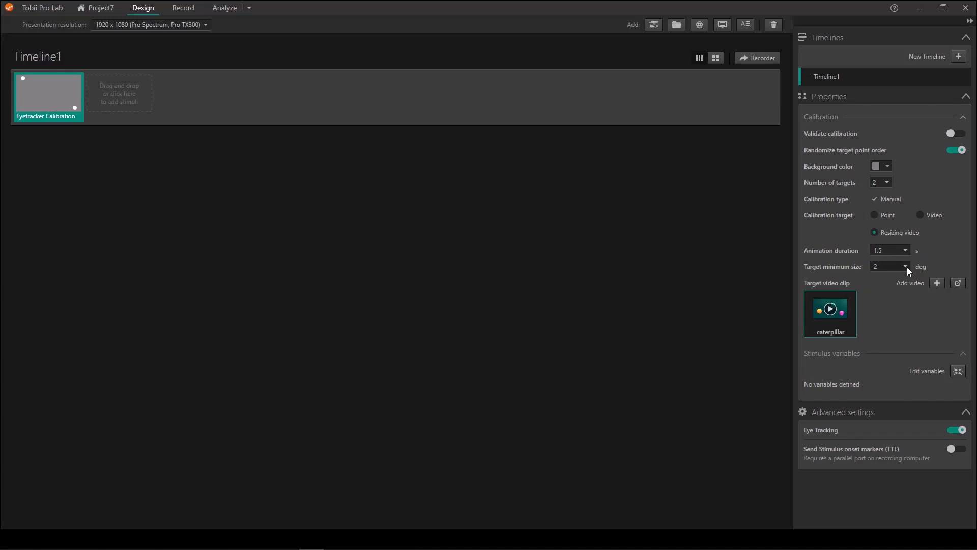
{"action": "left_click", "coordinate": [904, 266]}
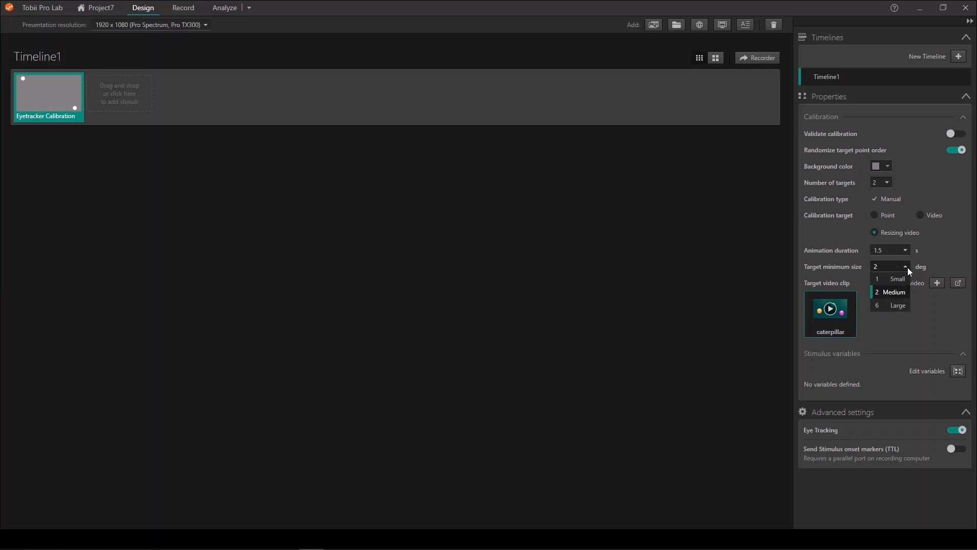
{"action": "mouse_move", "coordinate": [897, 278]}
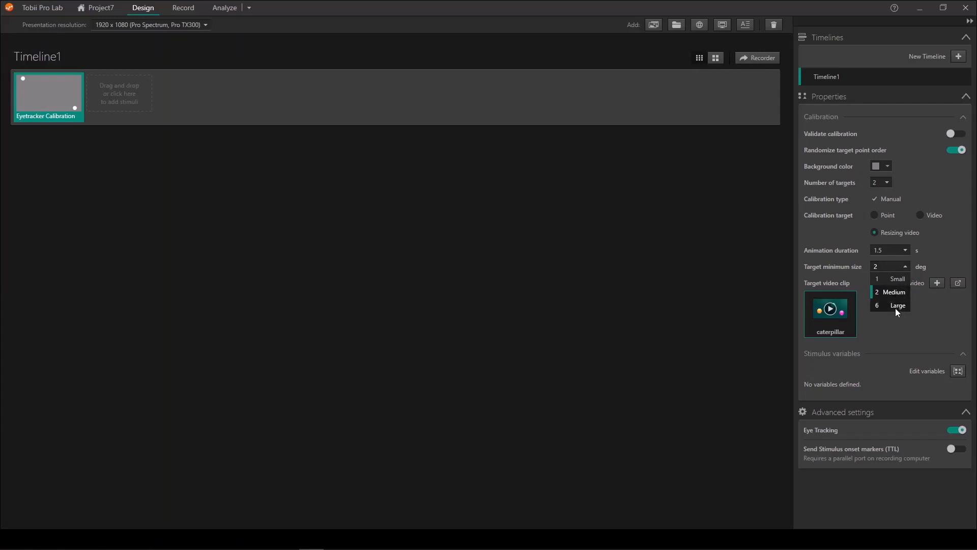
{"action": "mouse_move", "coordinate": [928, 270]}
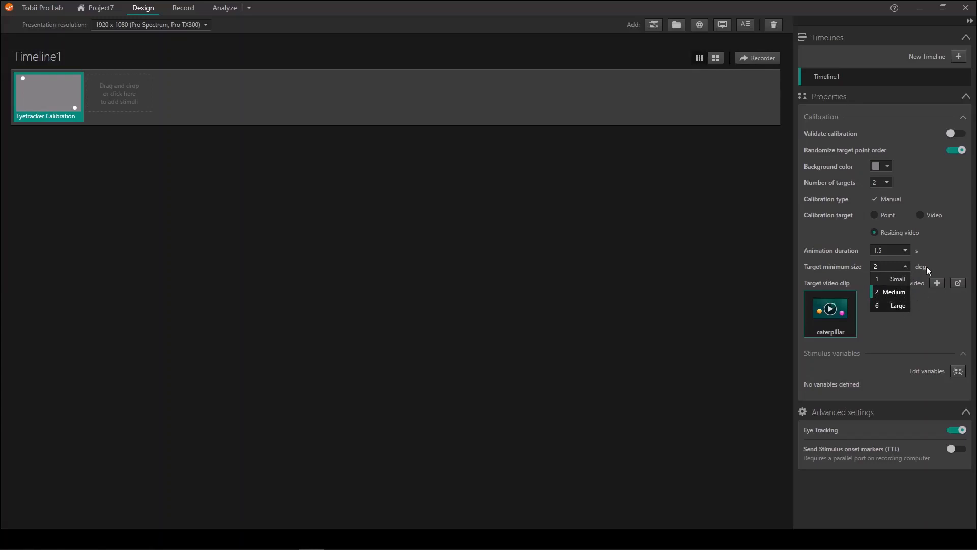
{"action": "mouse_move", "coordinate": [940, 261]}
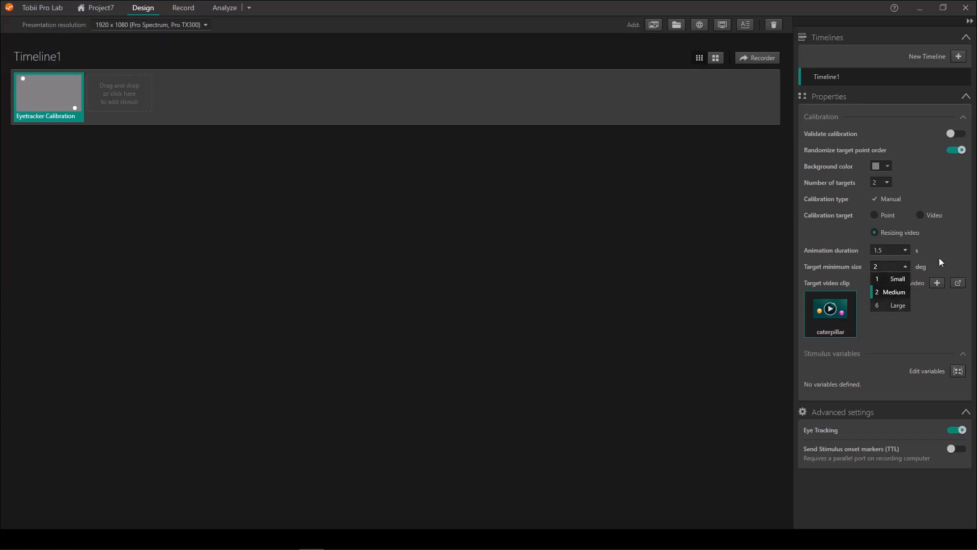
{"action": "mouse_move", "coordinate": [933, 264]}
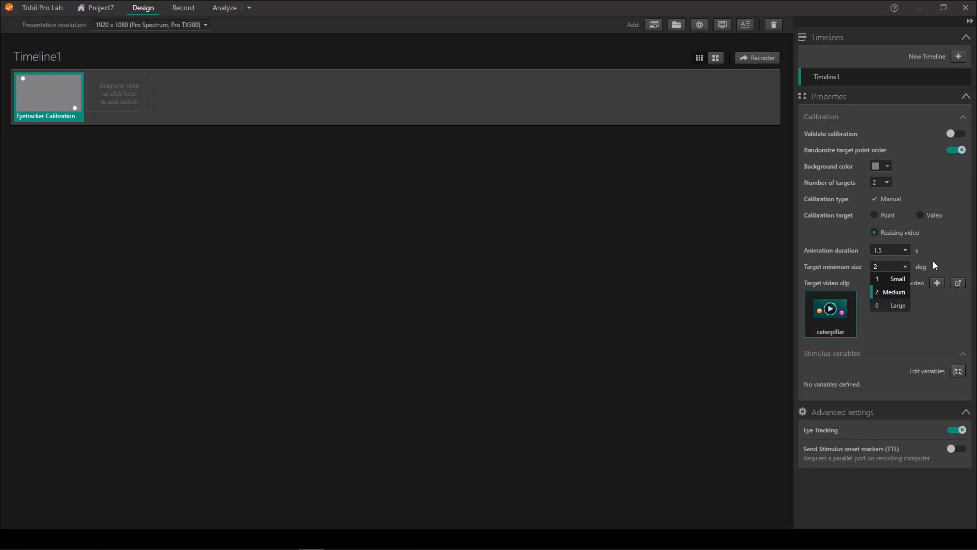
{"action": "left_click", "coordinate": [891, 291]}
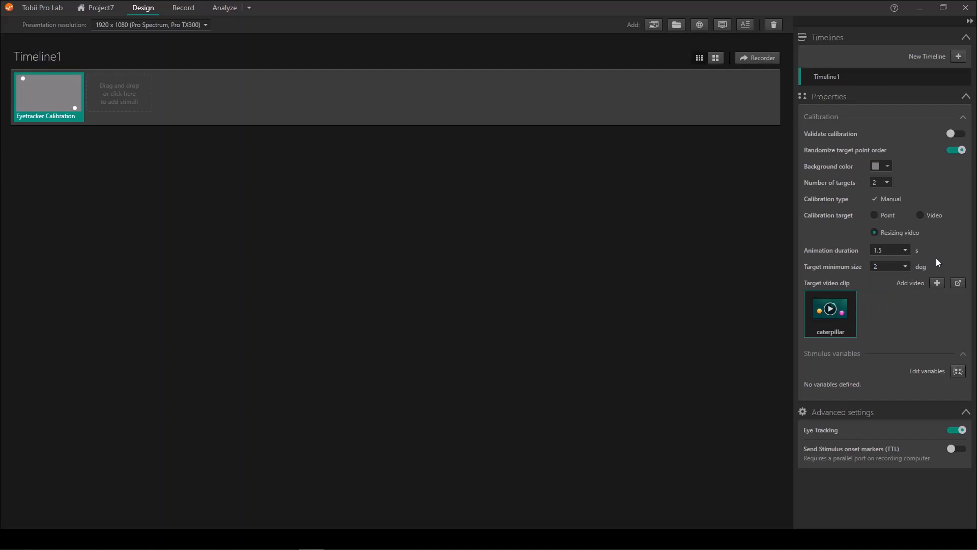
{"action": "mouse_move", "coordinate": [926, 269]}
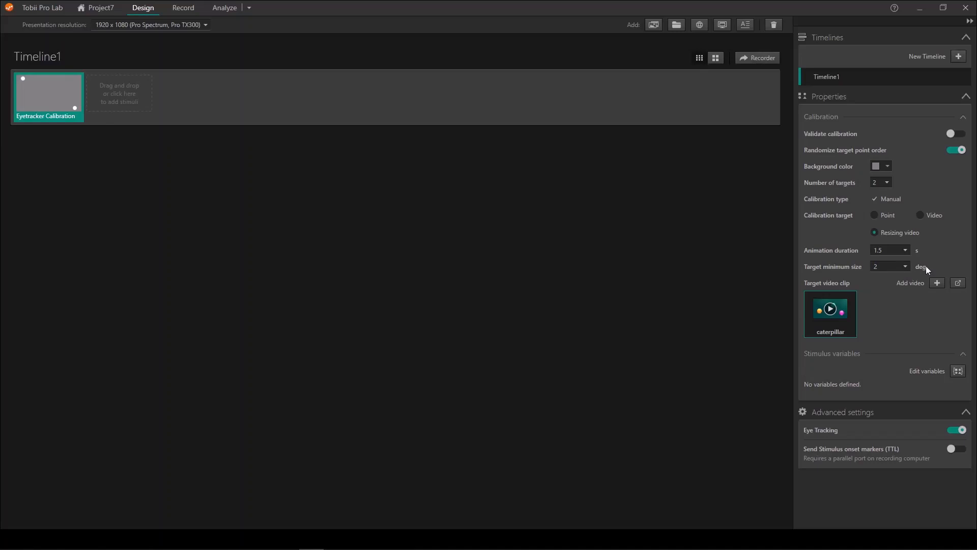
{"action": "mouse_move", "coordinate": [800, 228]}
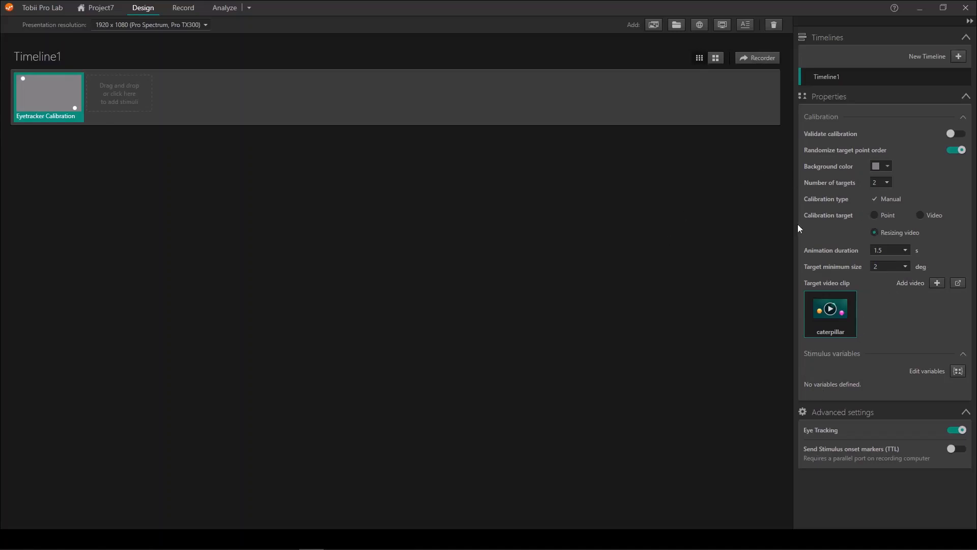
{"action": "mouse_move", "coordinate": [756, 148]}
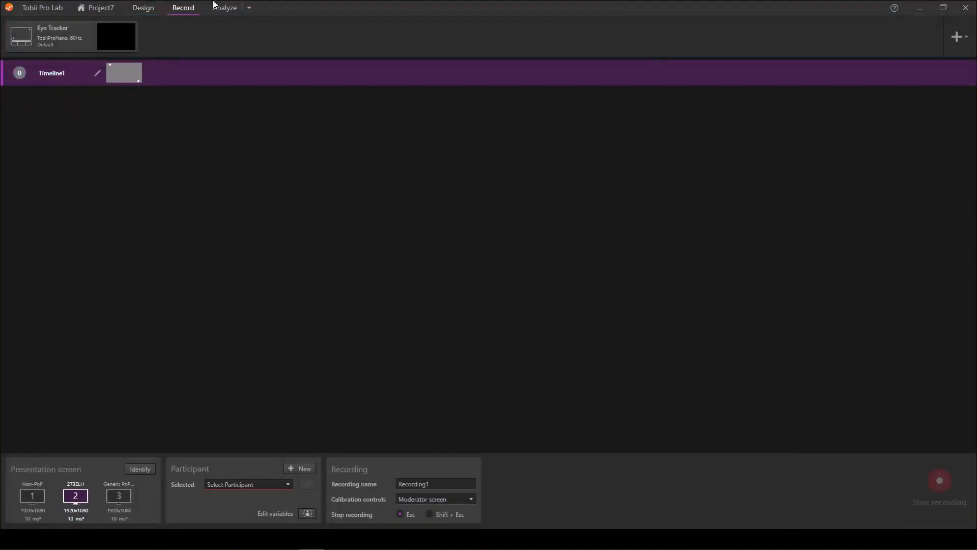
{"action": "mouse_move", "coordinate": [422, 327]}
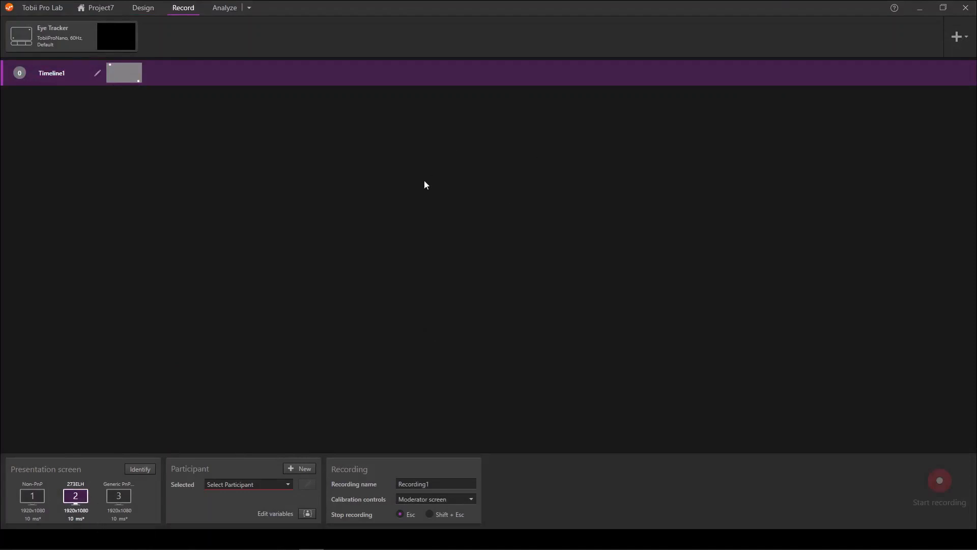
{"action": "mouse_move", "coordinate": [269, 126]}
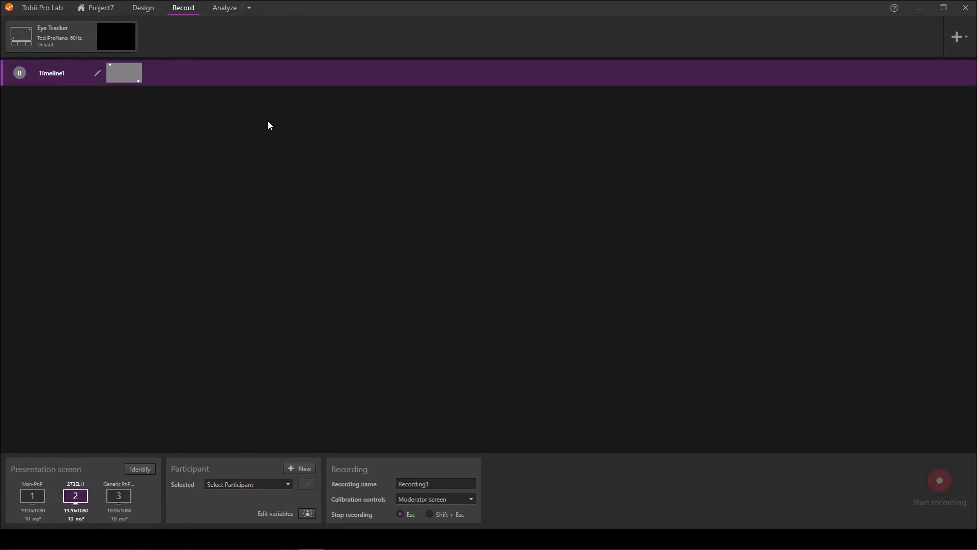
{"action": "mouse_move", "coordinate": [265, 129]}
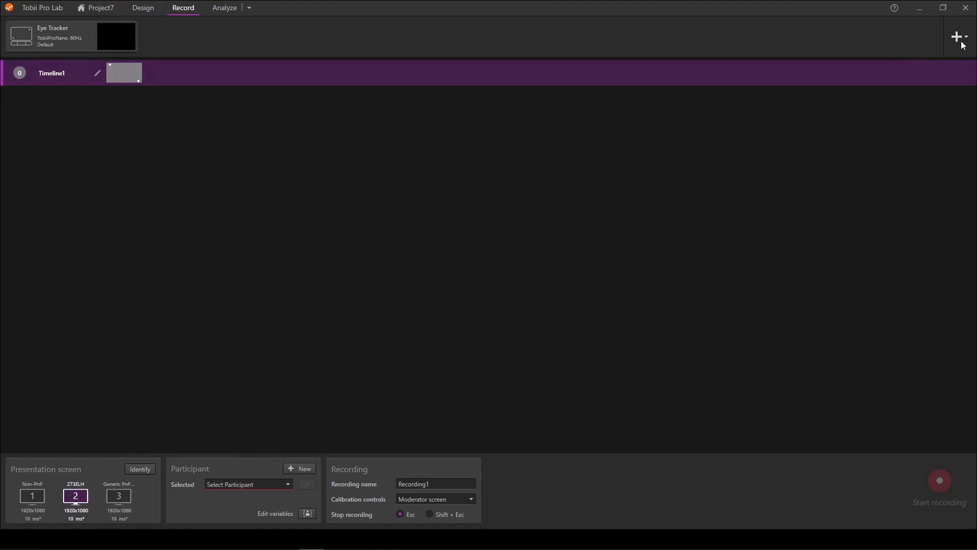
Add a Participant Camera to the recording setup, then remove it, leaving only the eye tracker.
{"action": "left_click", "coordinate": [957, 36]}
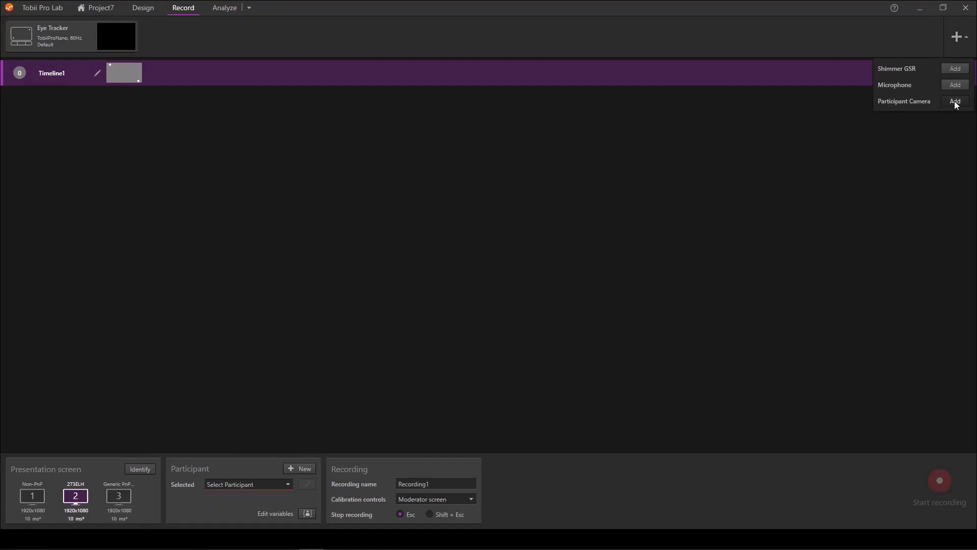
{"action": "left_click", "coordinate": [954, 101]}
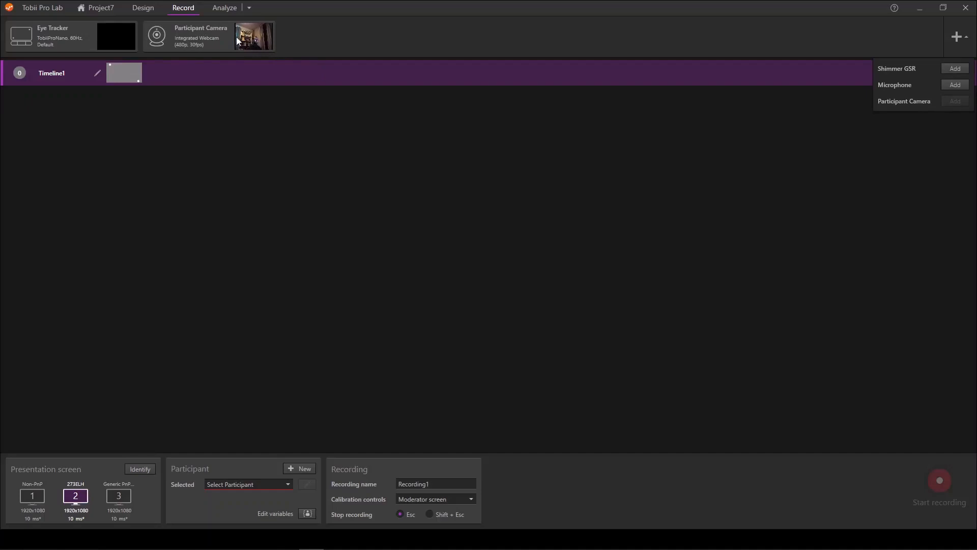
{"action": "mouse_move", "coordinate": [238, 47]}
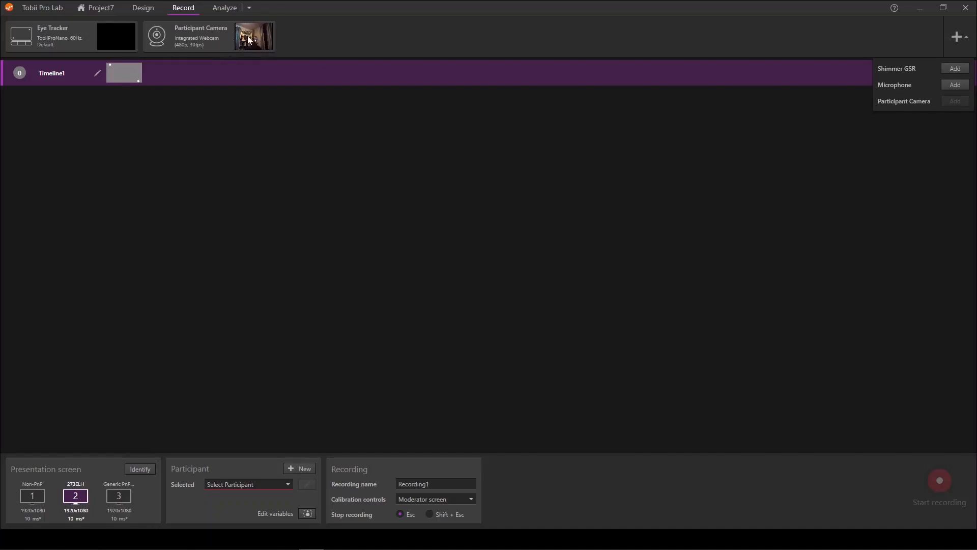
{"action": "mouse_move", "coordinate": [236, 52]}
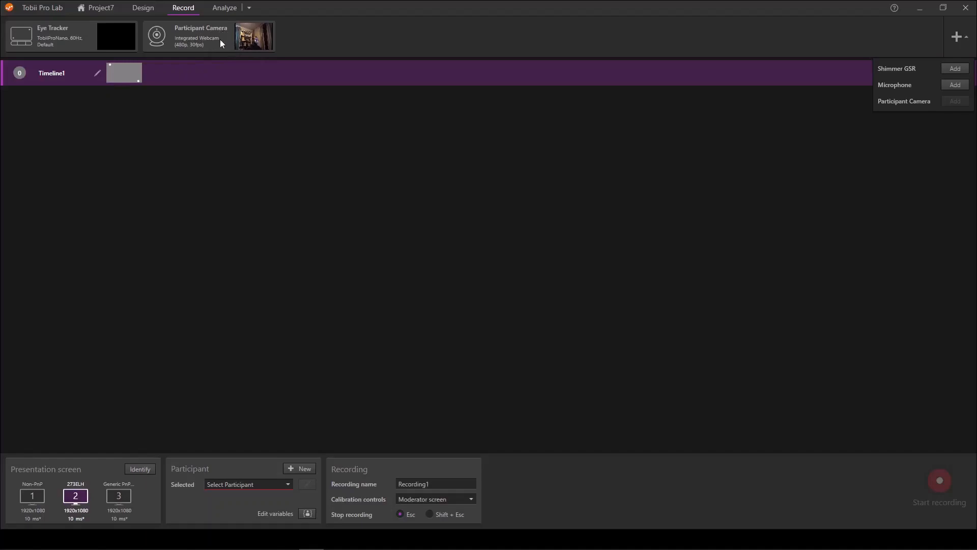
{"action": "mouse_move", "coordinate": [222, 39]}
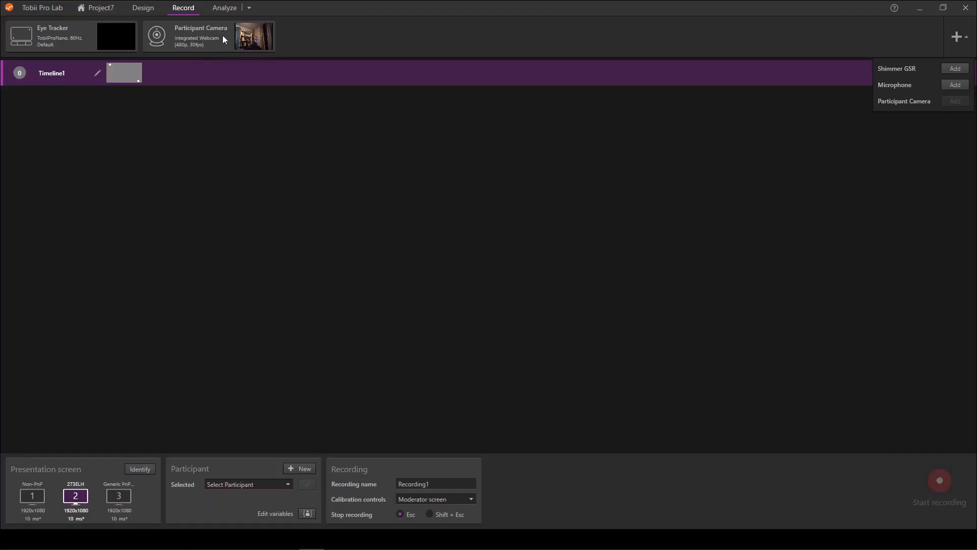
{"action": "left_click", "coordinate": [200, 36]}
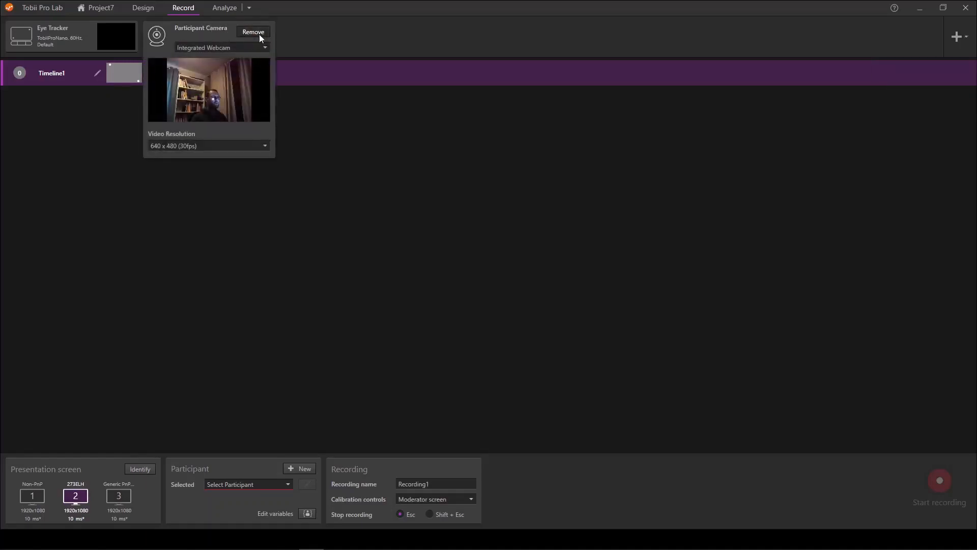
{"action": "left_click", "coordinate": [253, 32]}
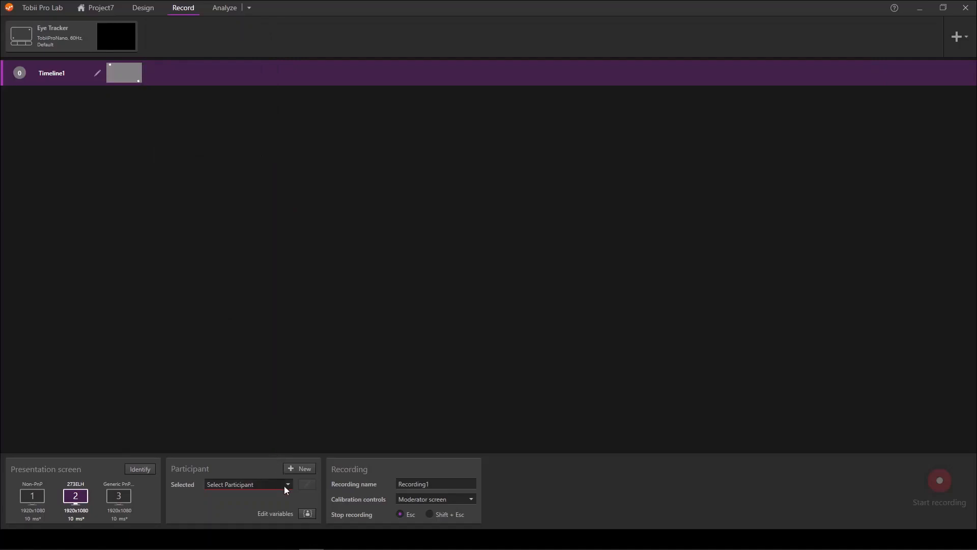
Select Participant1 from the Participant dropdown.
{"action": "left_click", "coordinate": [246, 484]}
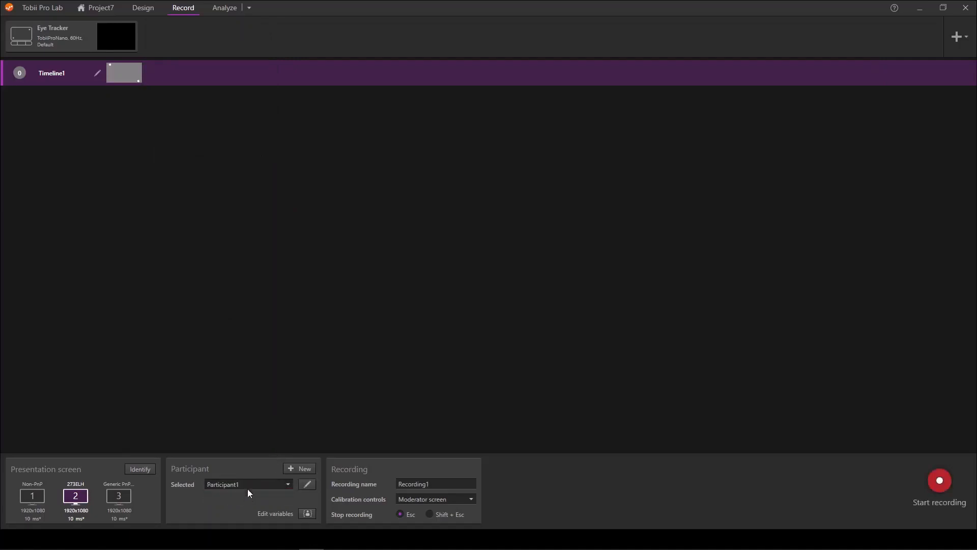
{"action": "mouse_move", "coordinate": [348, 258]}
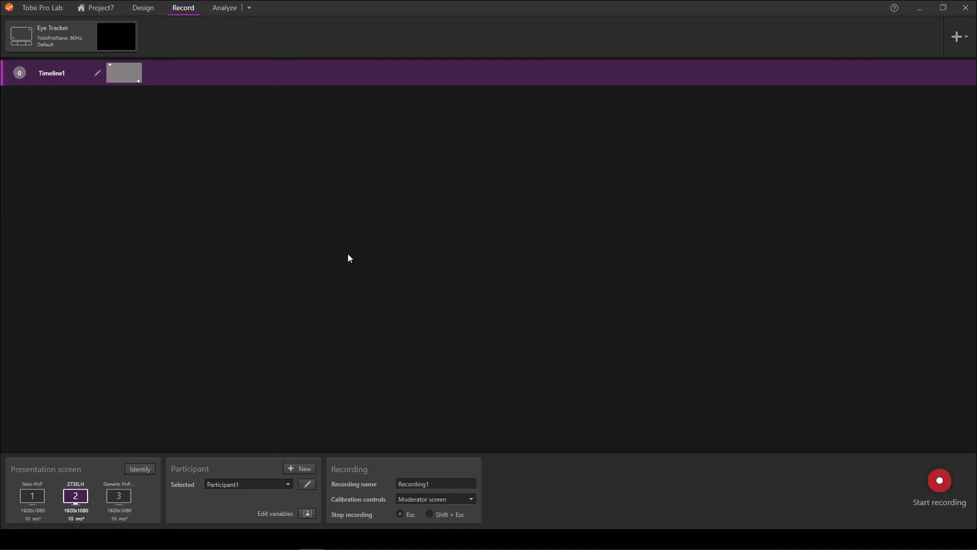
{"action": "mouse_move", "coordinate": [394, 288]}
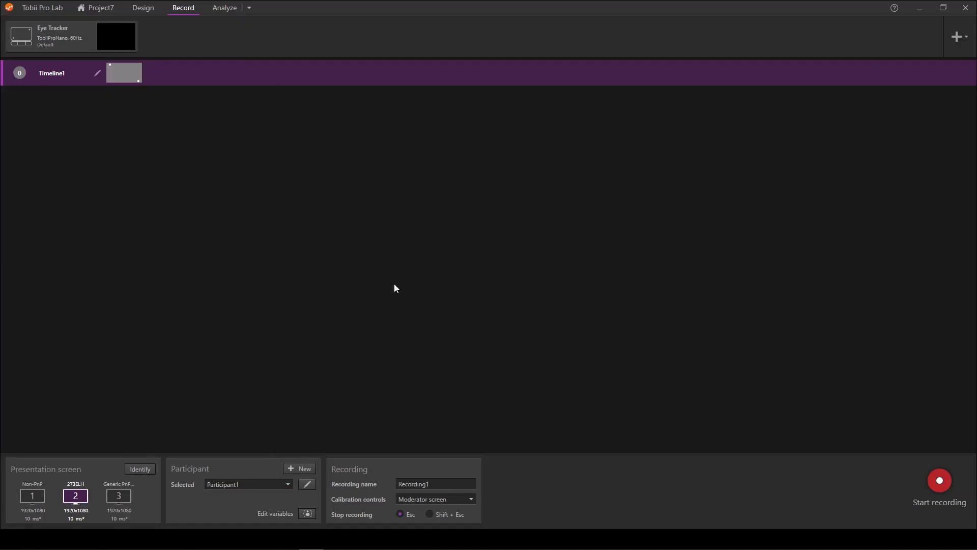
{"action": "mouse_move", "coordinate": [428, 301]}
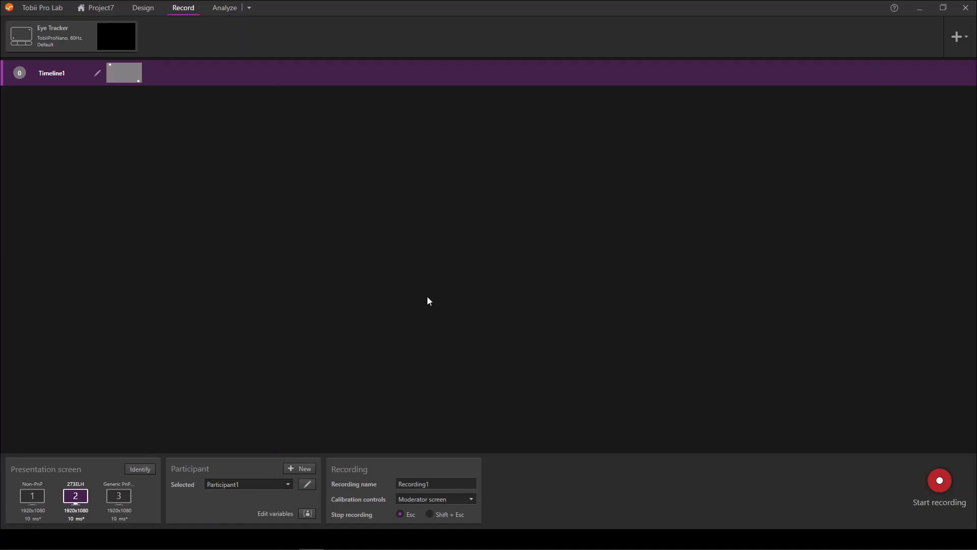
{"action": "mouse_move", "coordinate": [430, 289]}
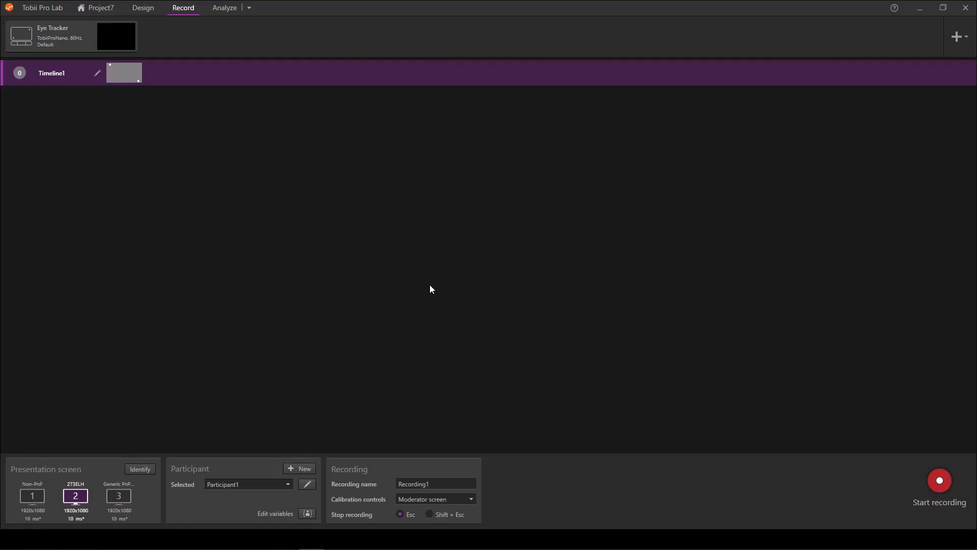
{"action": "mouse_move", "coordinate": [381, 271]}
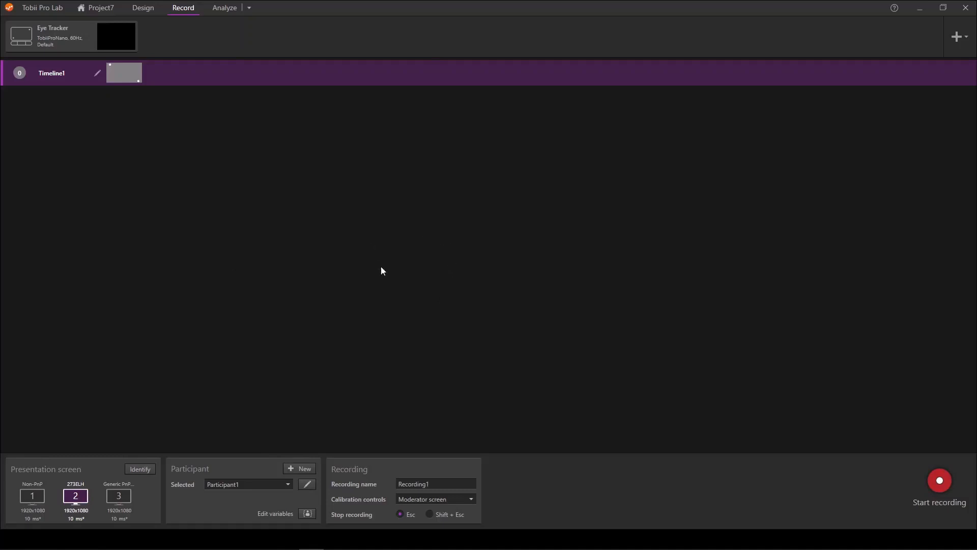
{"action": "mouse_move", "coordinate": [436, 252]}
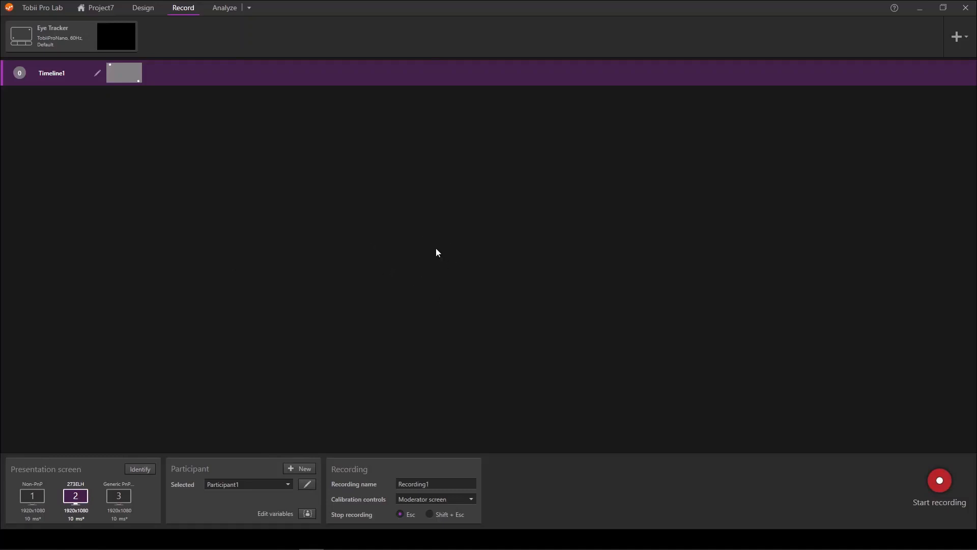
{"action": "mouse_move", "coordinate": [357, 270]}
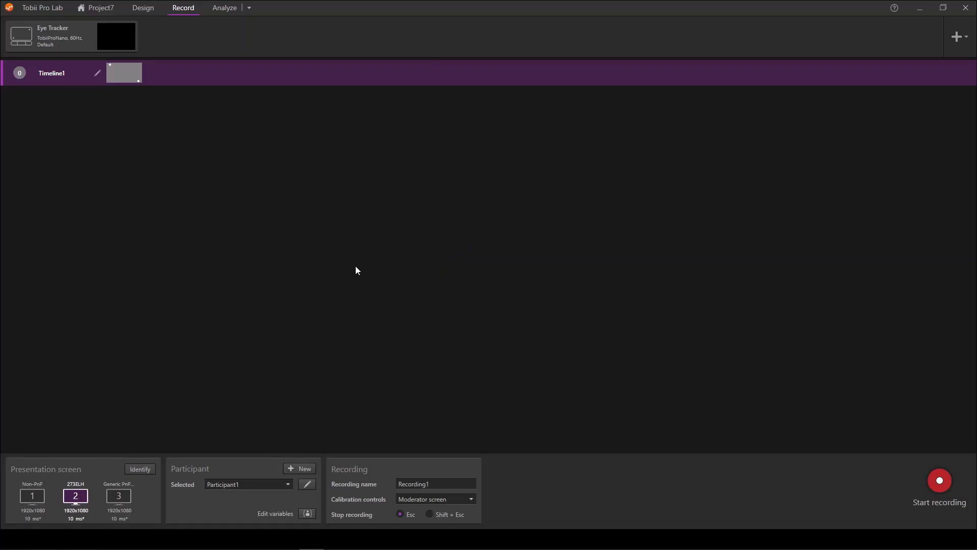
{"action": "mouse_move", "coordinate": [322, 256]}
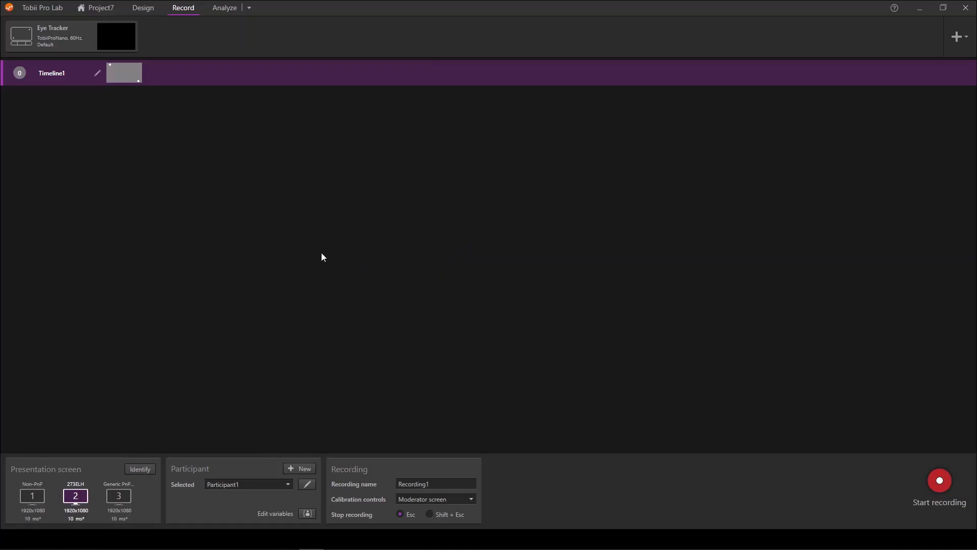
{"action": "mouse_move", "coordinate": [383, 293]}
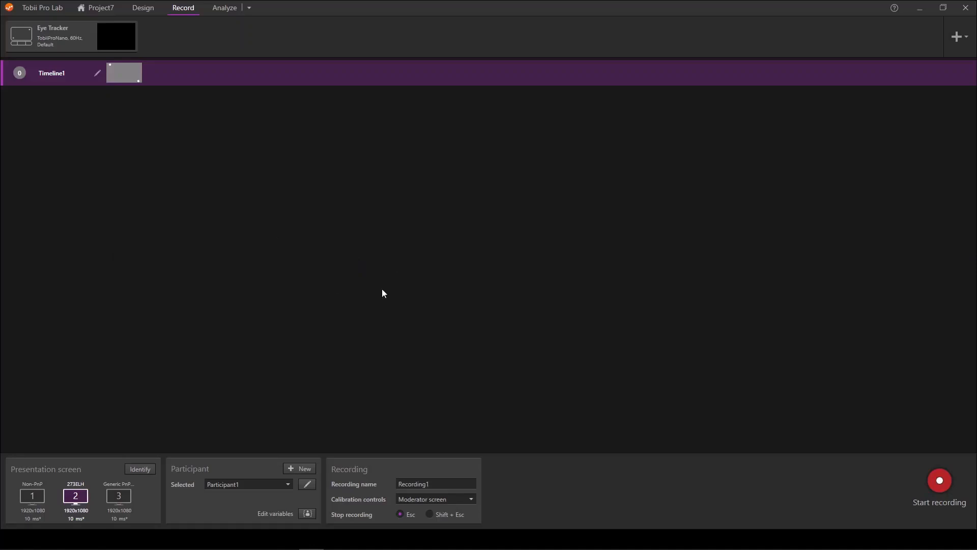
{"action": "mouse_move", "coordinate": [939, 481]}
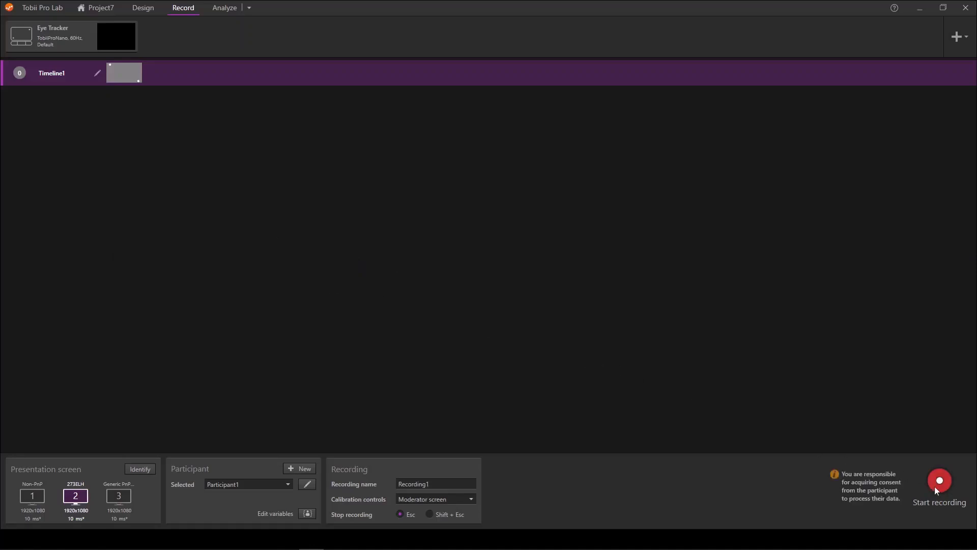
Start Recording1, then begin the manual calibration after the positioning guide.
{"action": "left_click", "coordinate": [939, 481]}
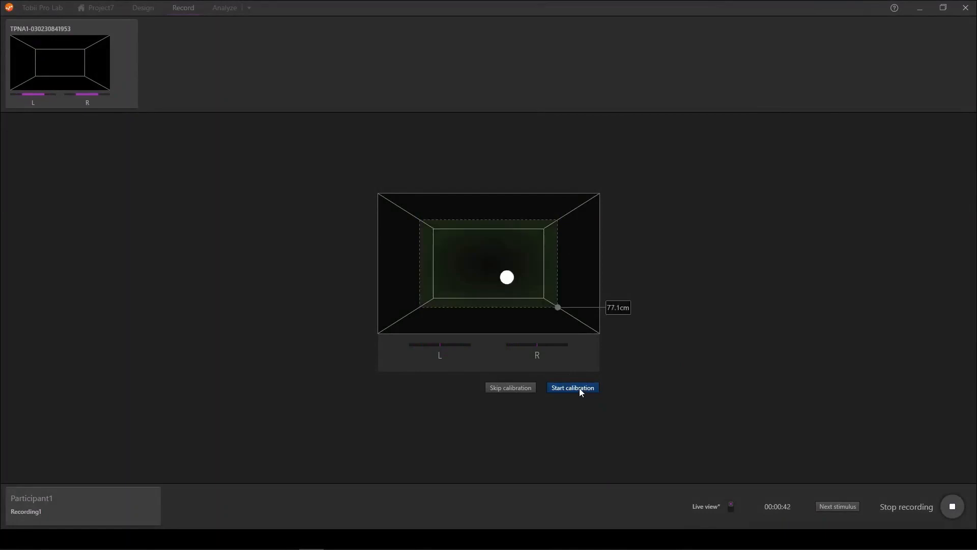
{"action": "left_click", "coordinate": [572, 387]}
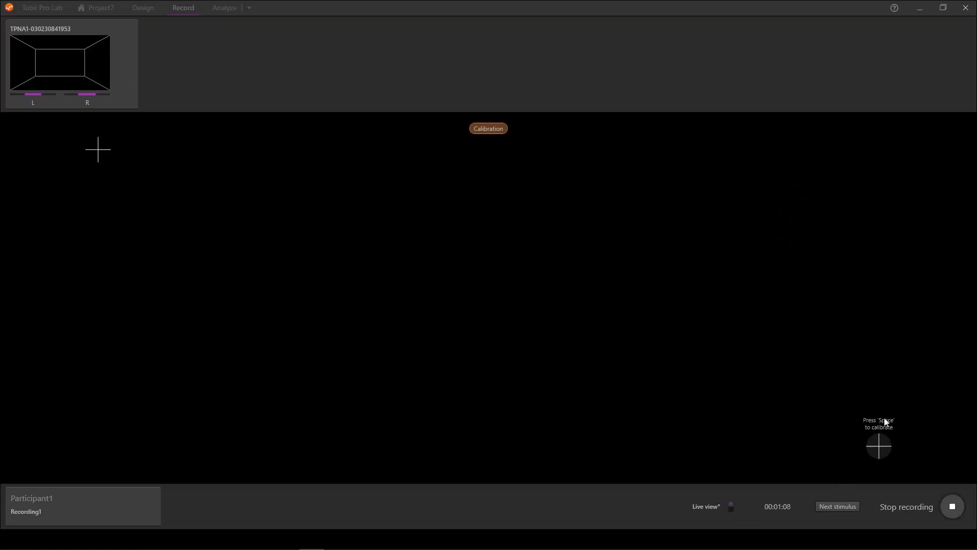
{"action": "mouse_move", "coordinate": [689, 405]}
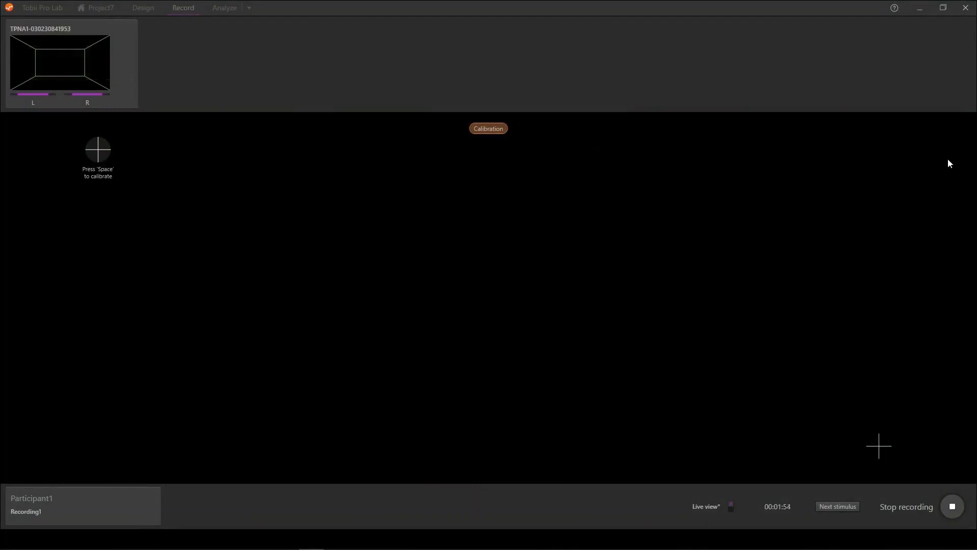
{"action": "mouse_move", "coordinate": [61, 178]}
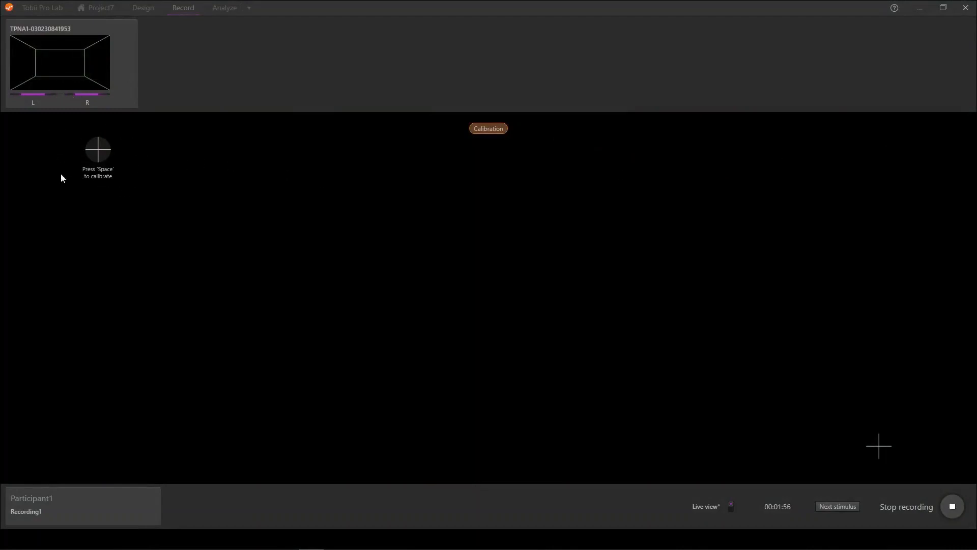
{"action": "mouse_move", "coordinate": [75, 180]}
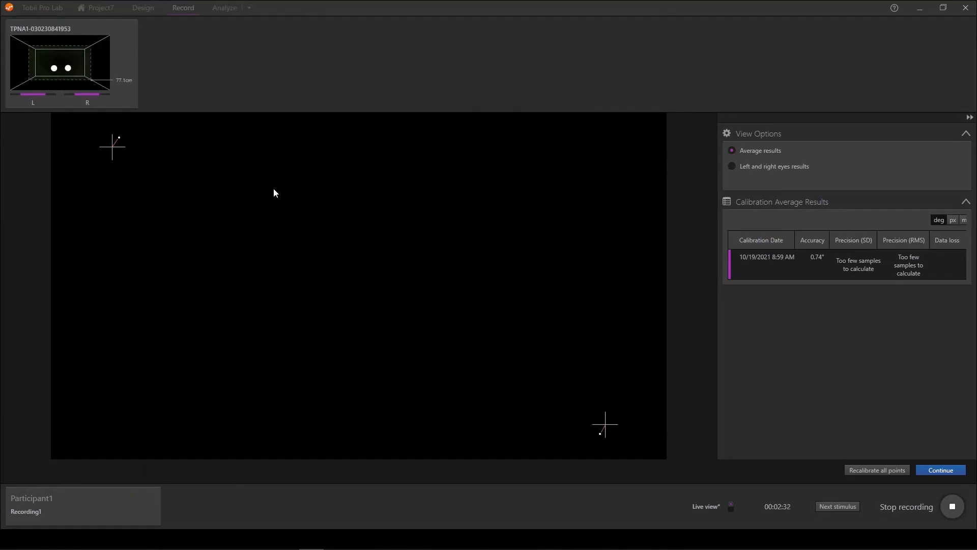
{"action": "mouse_move", "coordinate": [750, 310]}
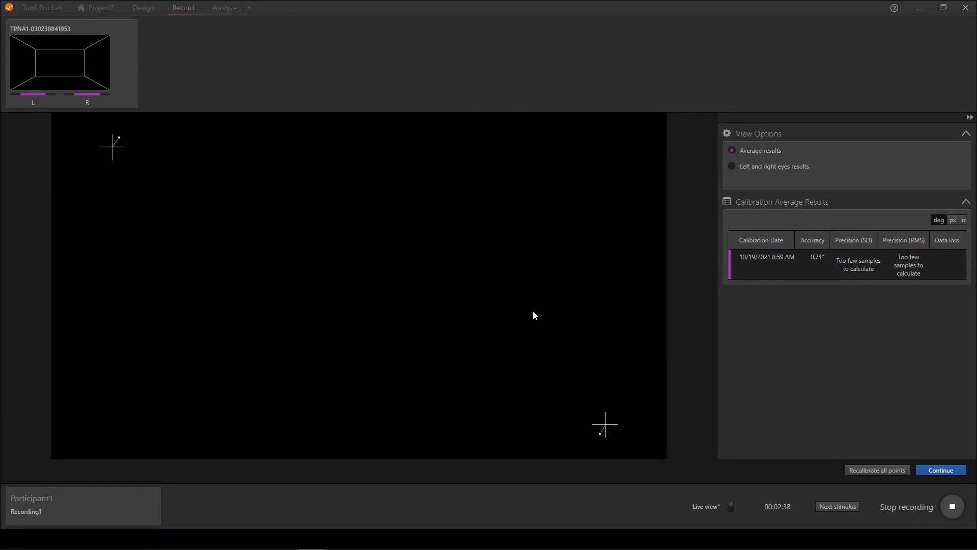
{"action": "mouse_move", "coordinate": [757, 314]}
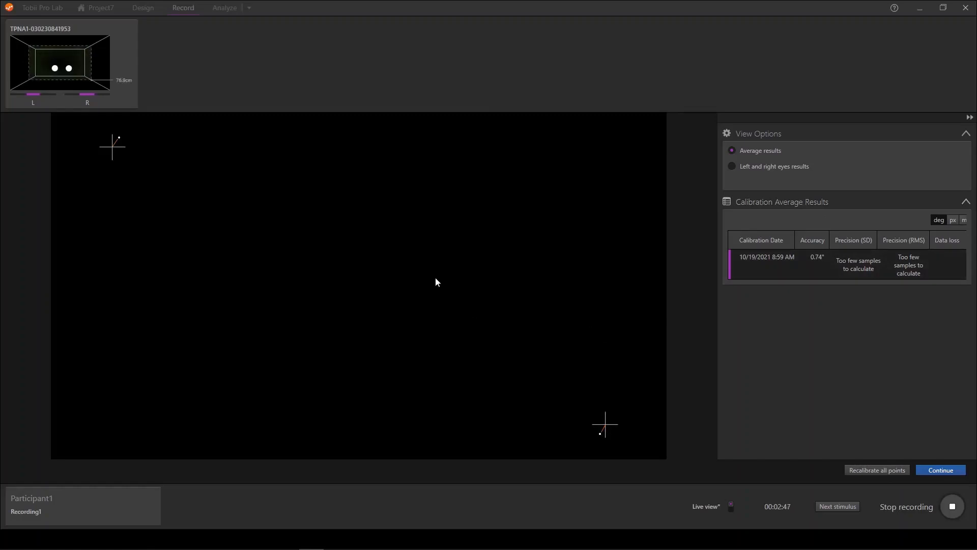
{"action": "mouse_move", "coordinate": [369, 277]}
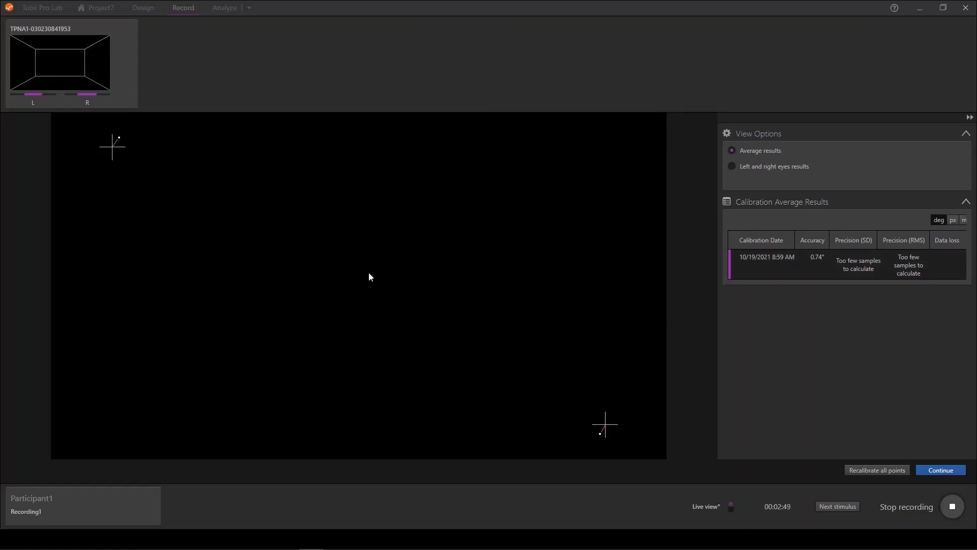
{"action": "mouse_move", "coordinate": [875, 441]}
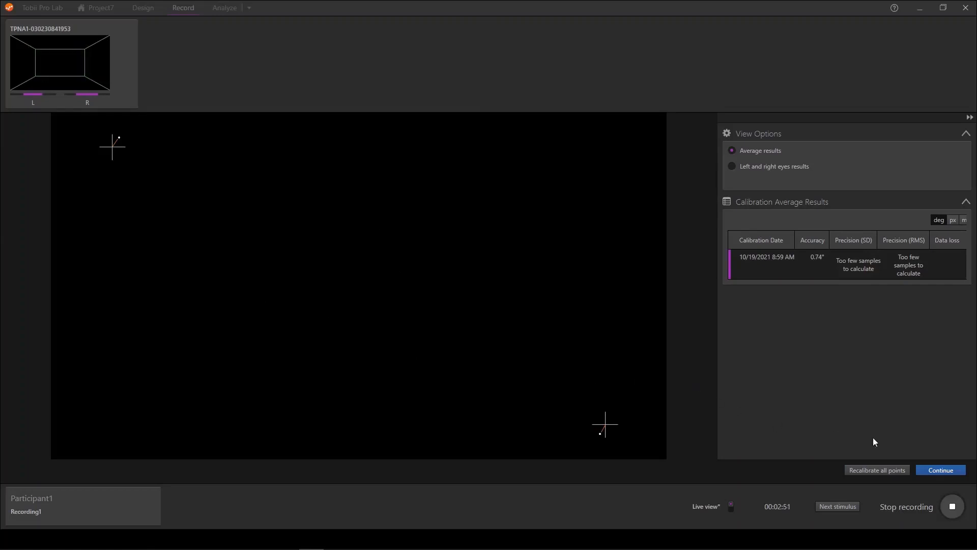
{"action": "mouse_move", "coordinate": [859, 424]}
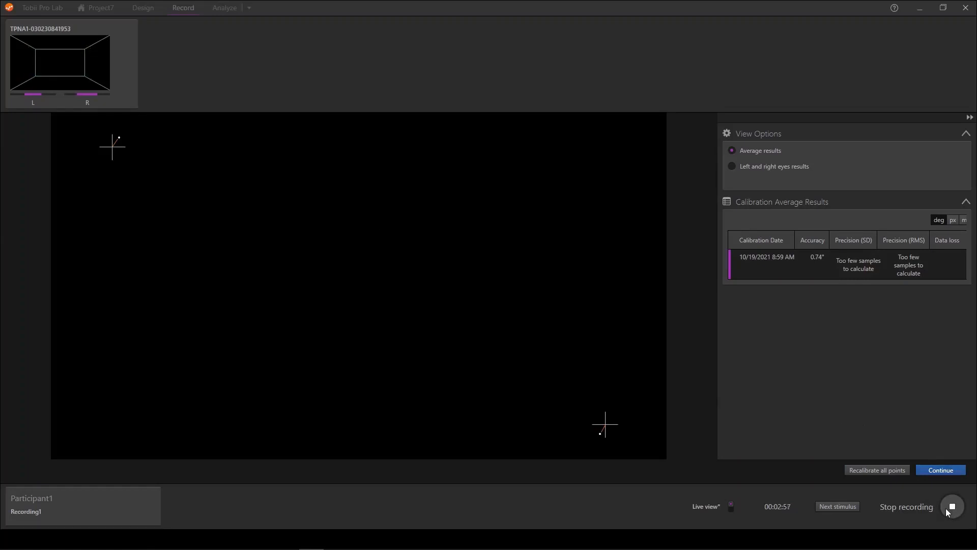
Stop Recording1 and permanently delete it.
{"action": "left_click", "coordinate": [951, 506]}
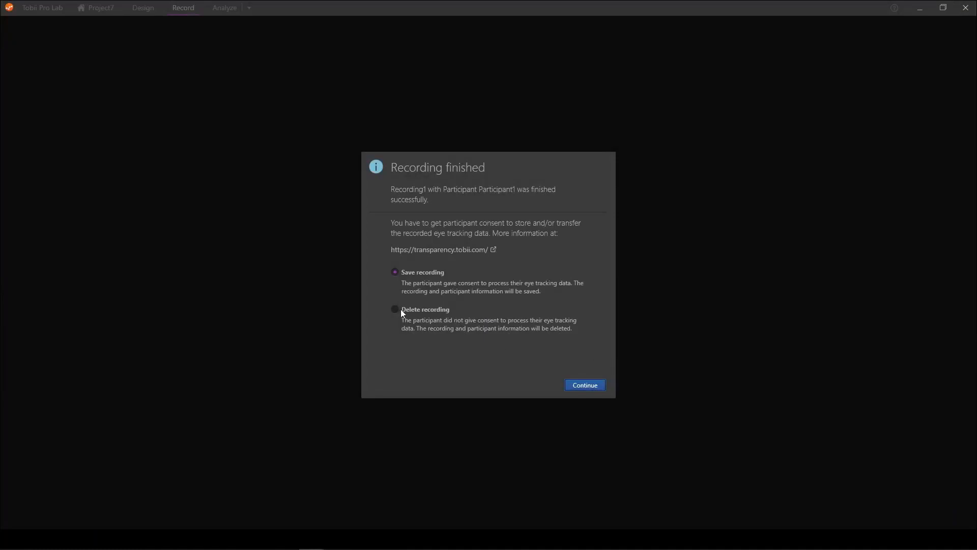
{"action": "left_click", "coordinate": [583, 385]}
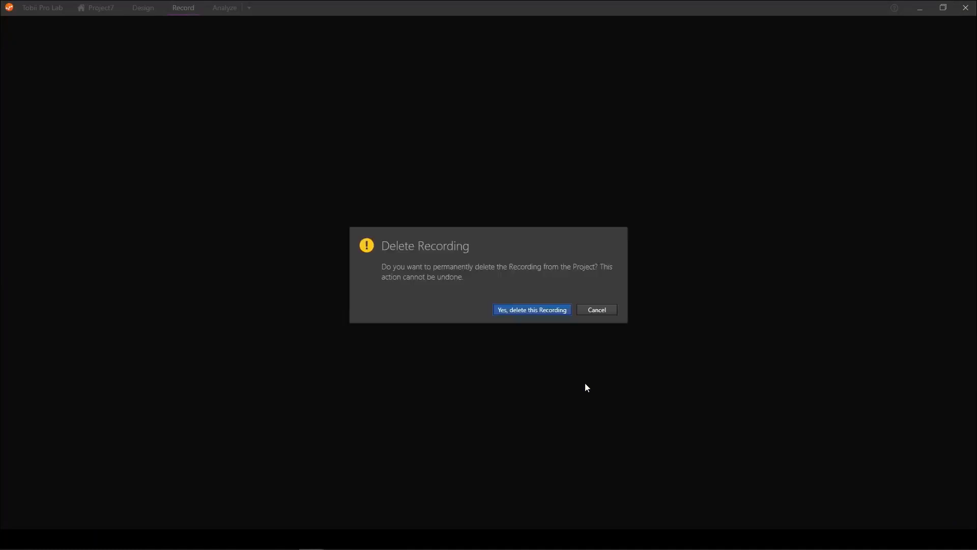
{"action": "left_click", "coordinate": [530, 310]}
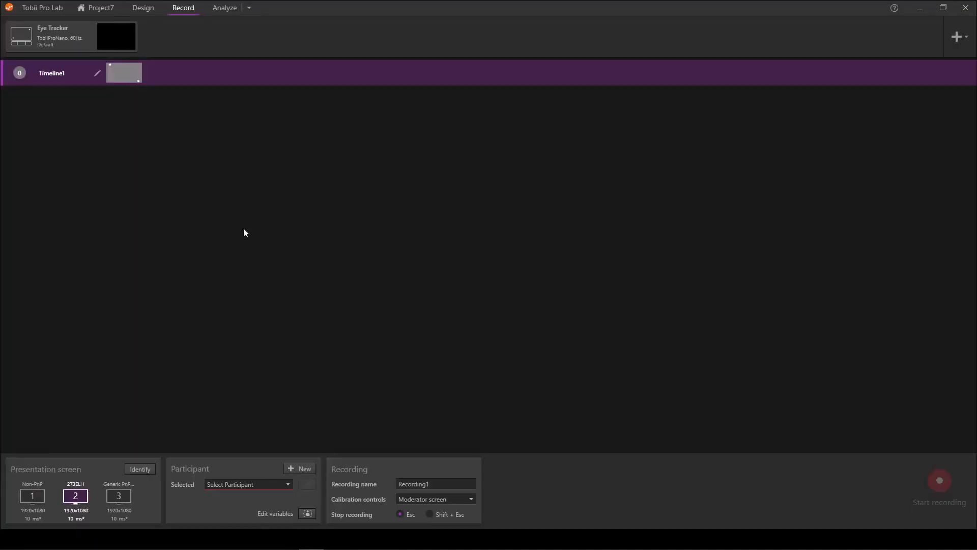
{"action": "mouse_move", "coordinate": [253, 269]}
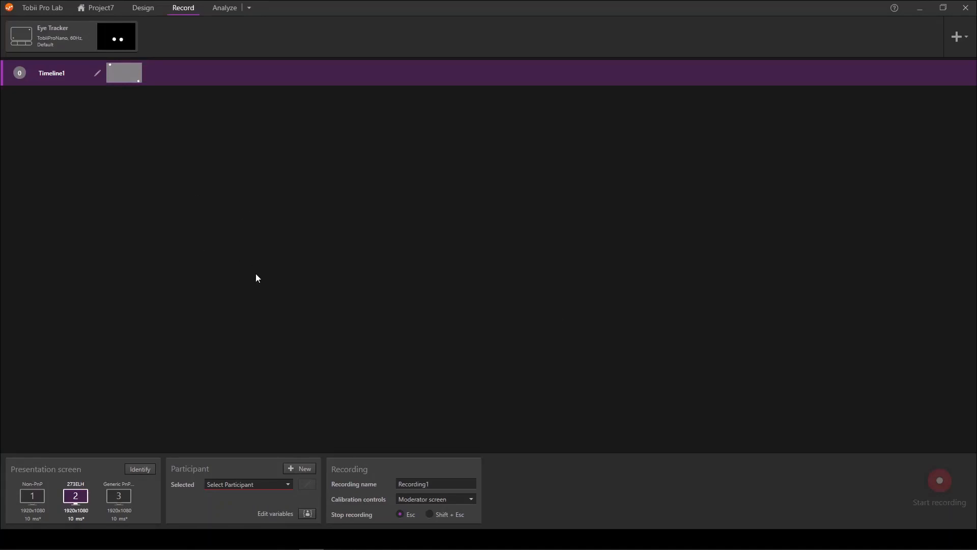
{"action": "mouse_move", "coordinate": [137, 283]}
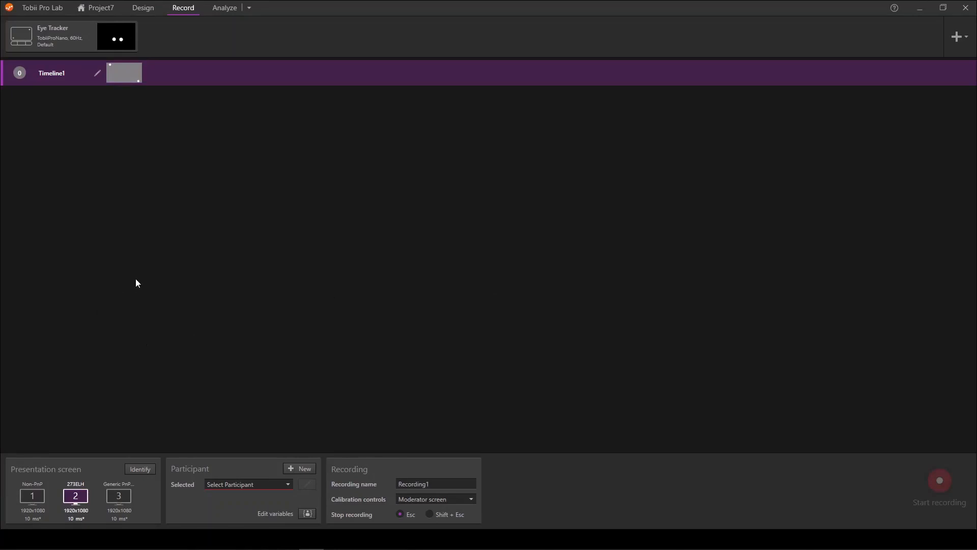